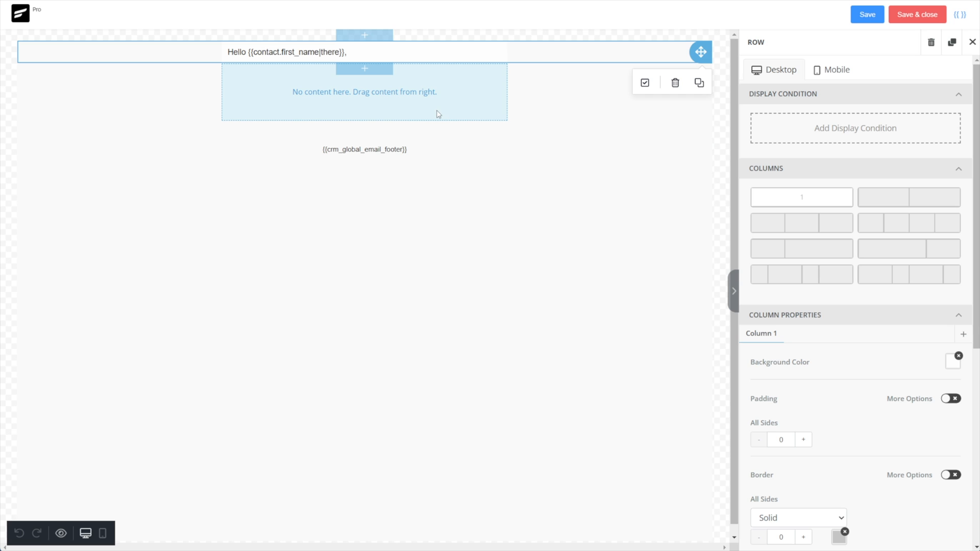
mouse_move(438, 116)
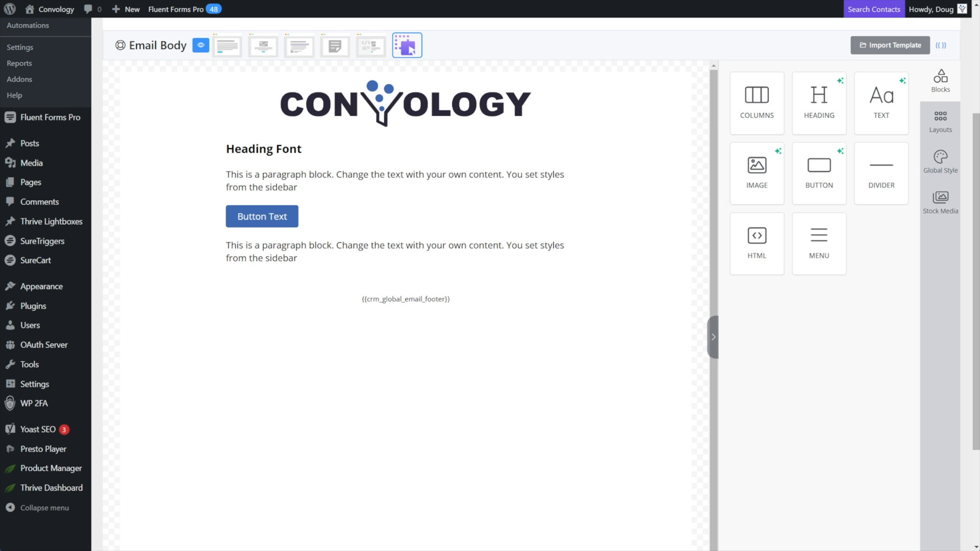
mouse_move(750, 381)
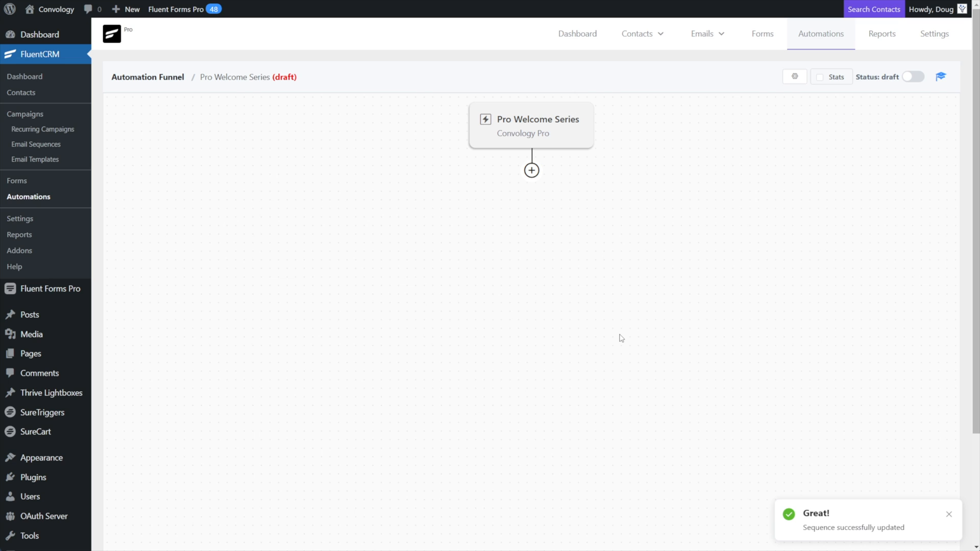
Step: Add a Send Custom Email action after the trigger and switch its body to the visual builder
left_click(531, 171)
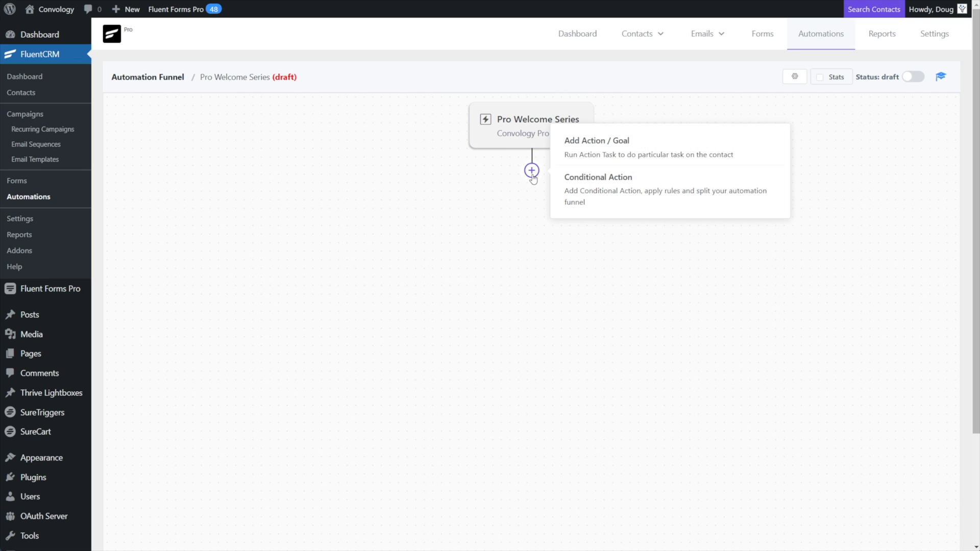
left_click(595, 140)
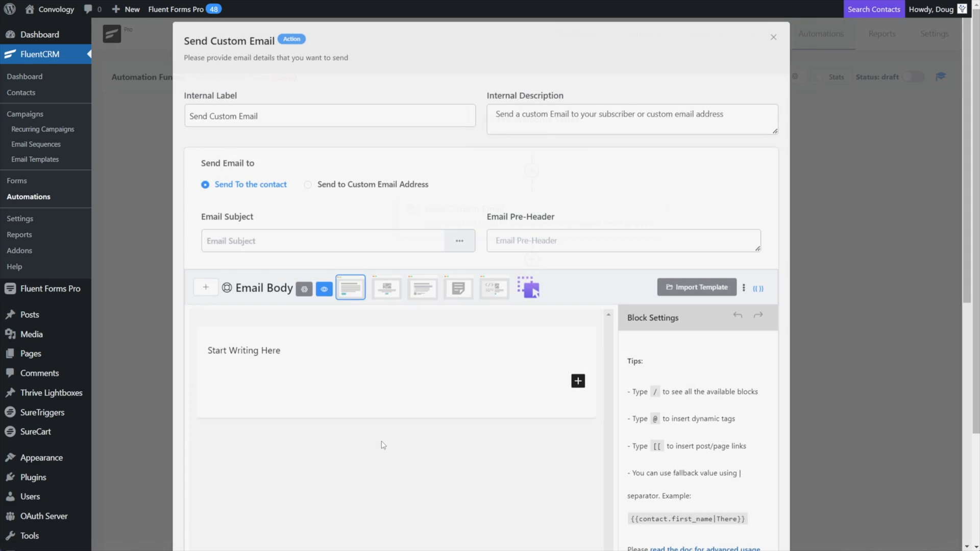
mouse_move(350, 288)
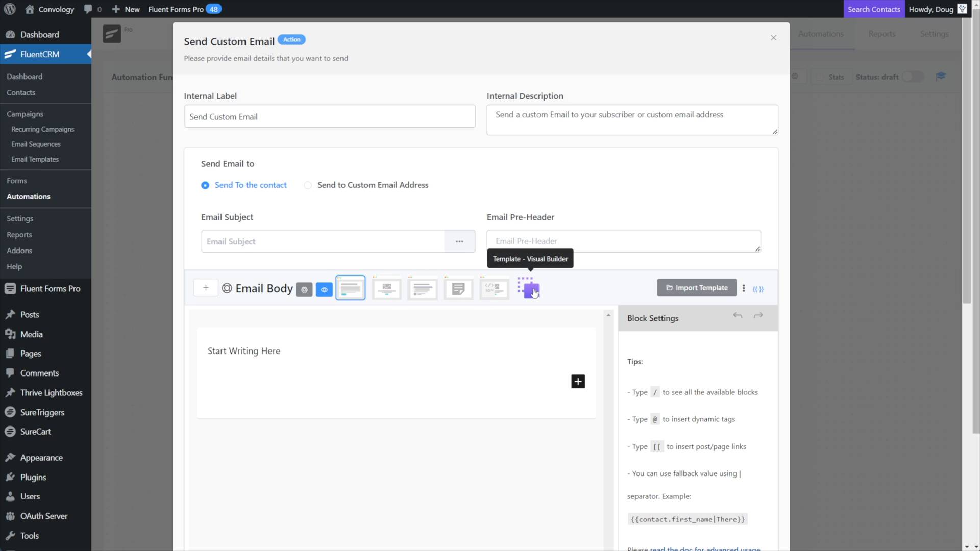
left_click(528, 288)
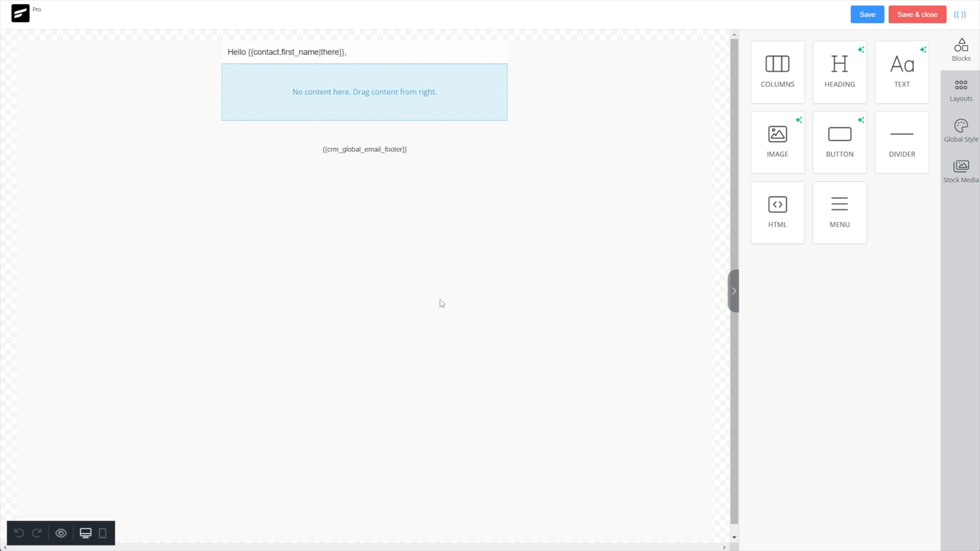
mouse_move(428, 219)
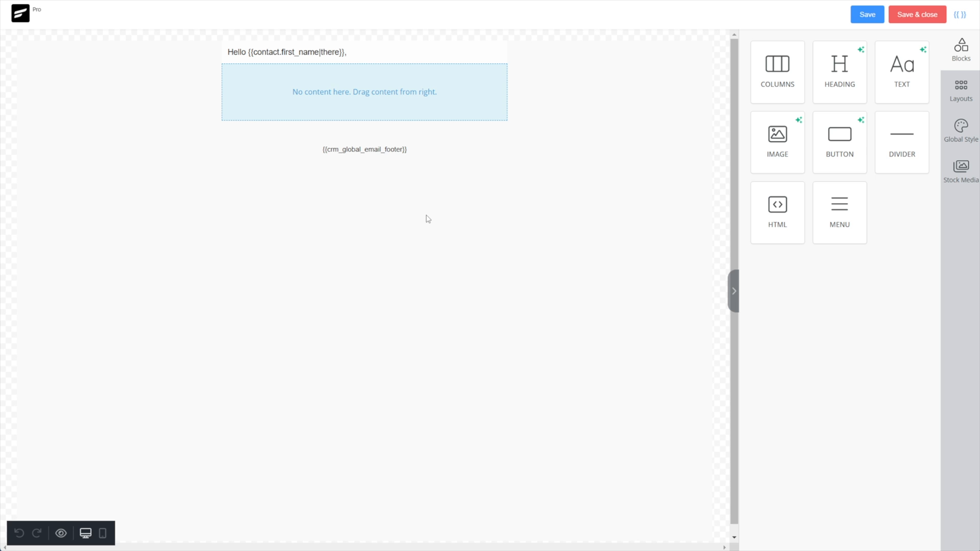
mouse_move(962, 132)
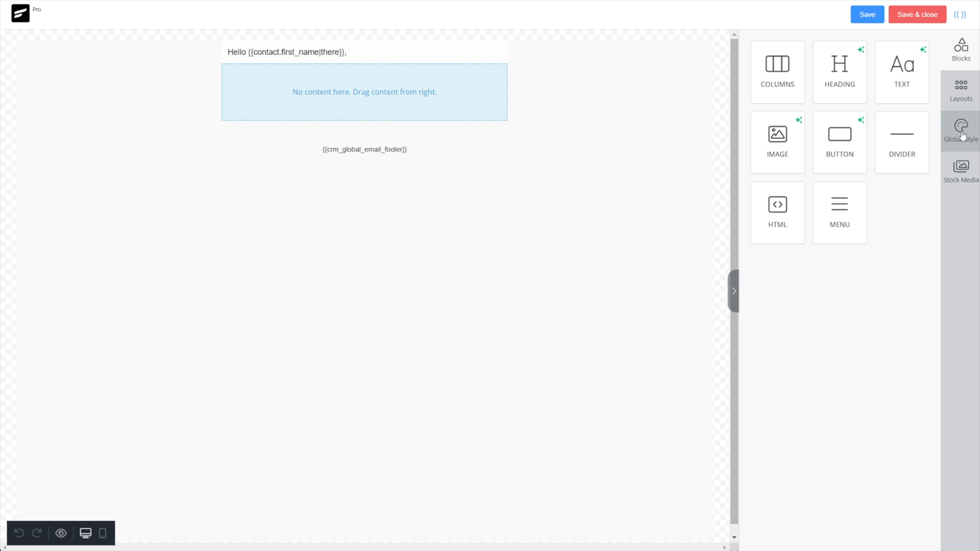
Step: Set the global content width to 650 and keep content alignment centred
left_click(961, 129)
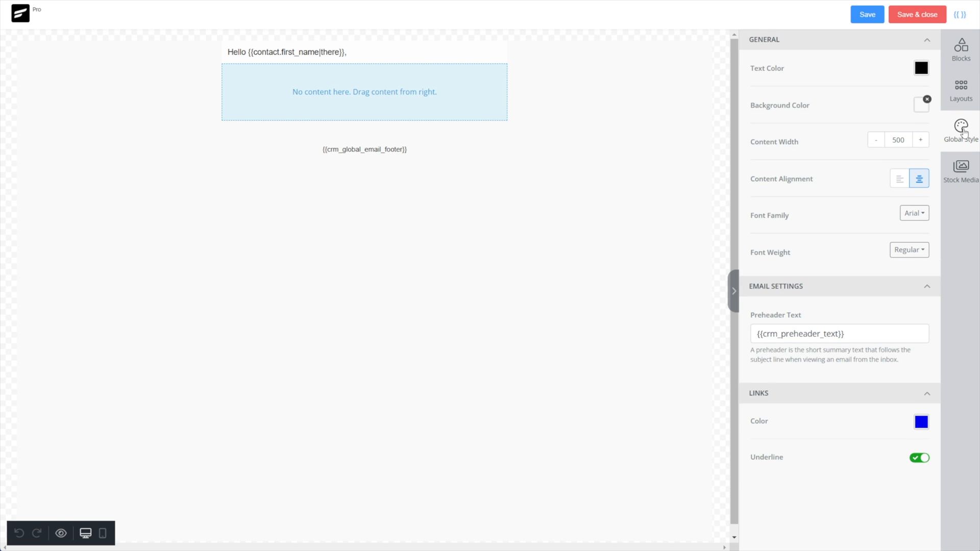
left_click(898, 139)
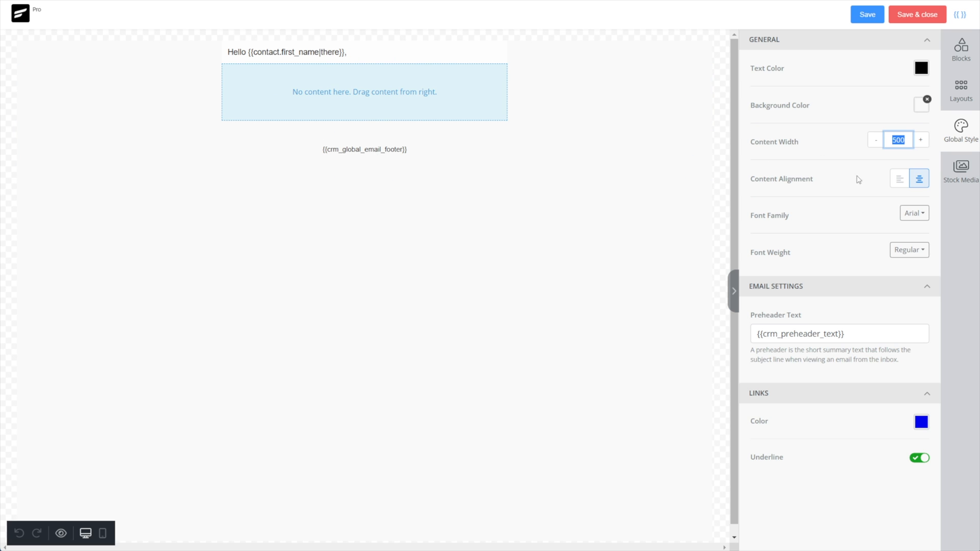
type("6")
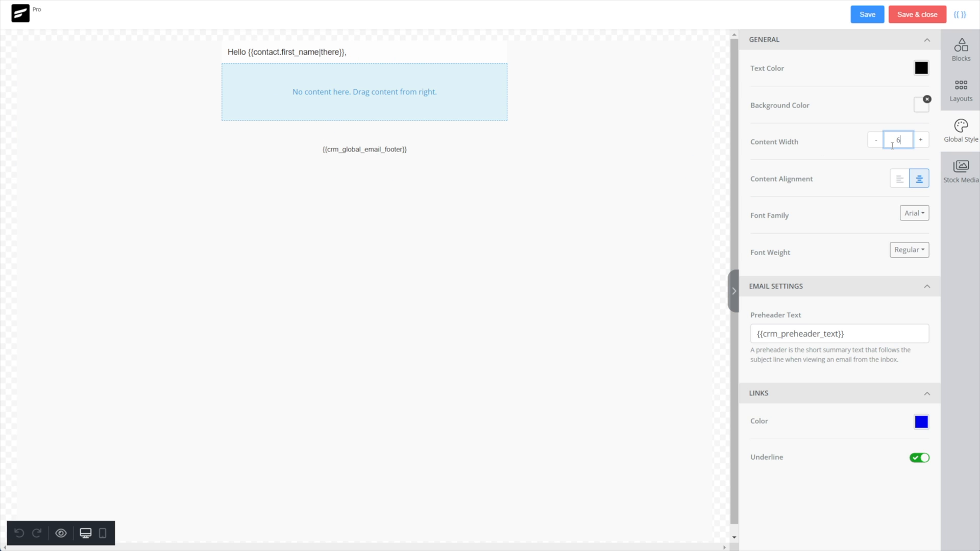
type("50")
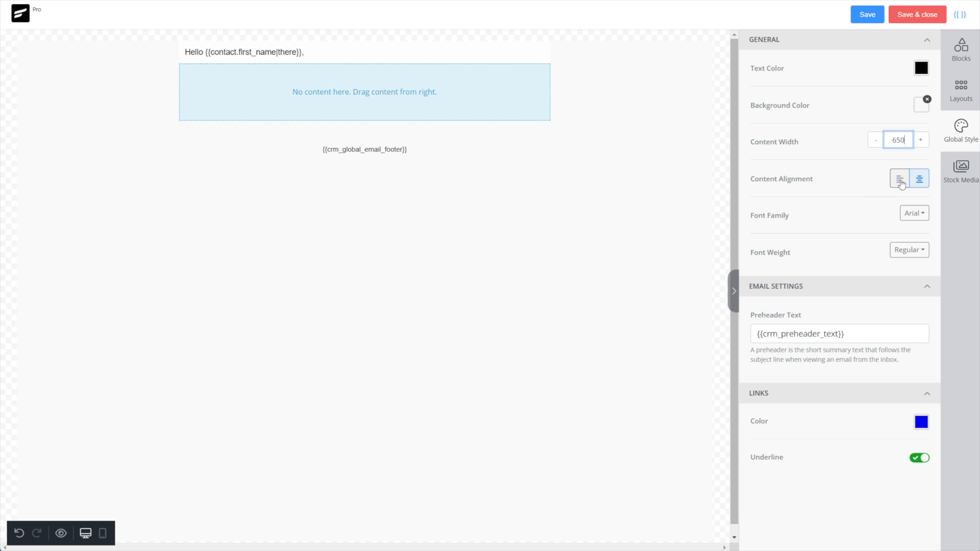
left_click(898, 178)
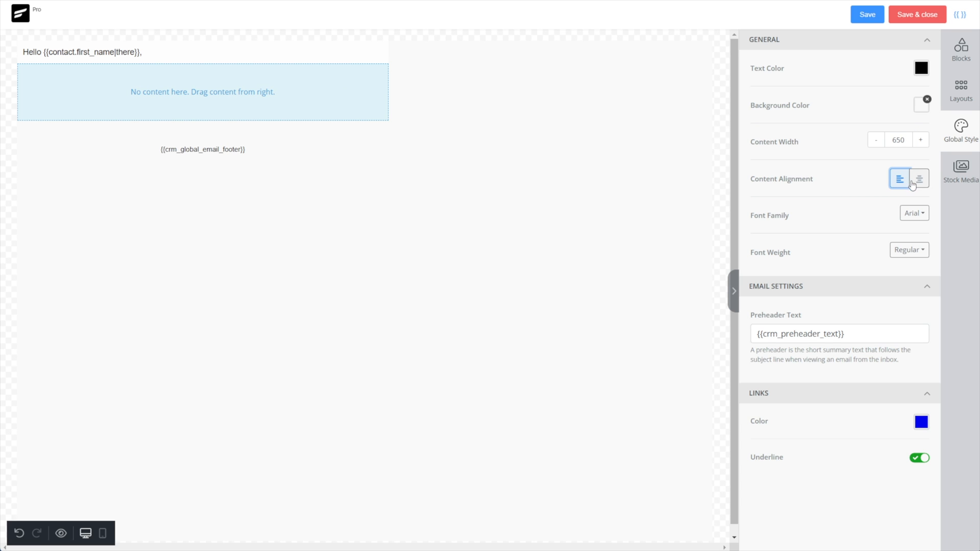
left_click(918, 178)
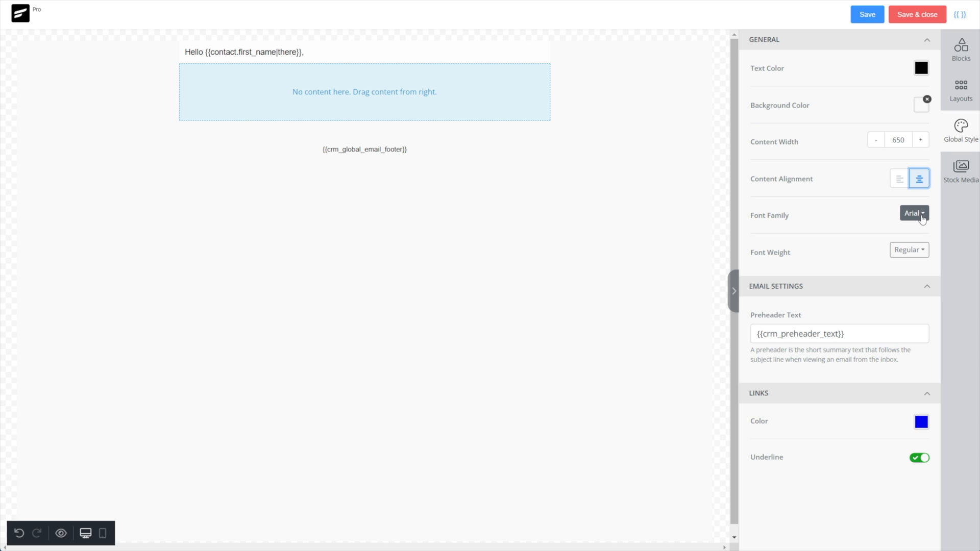
Step: Choose Open Sans as the email's global font family
left_click(913, 213)
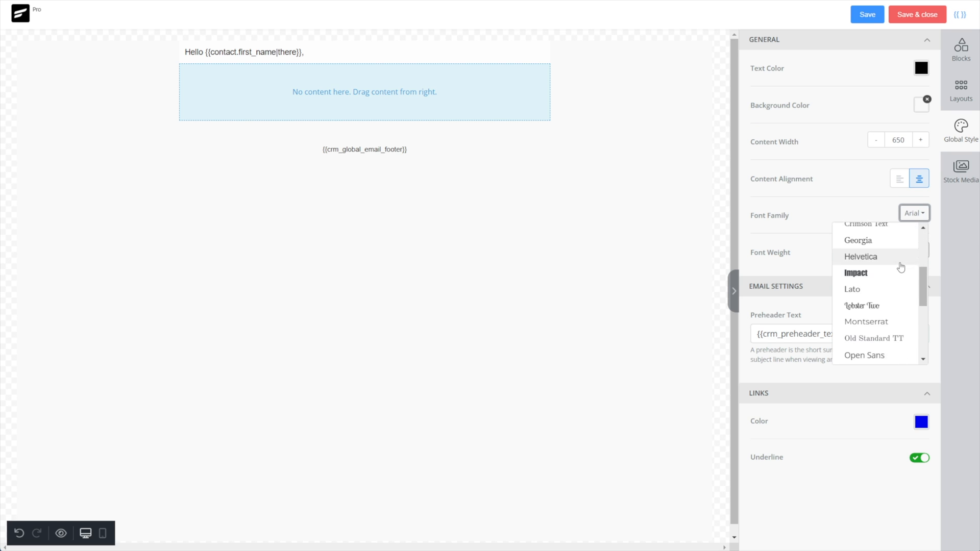
scroll("down", 3)
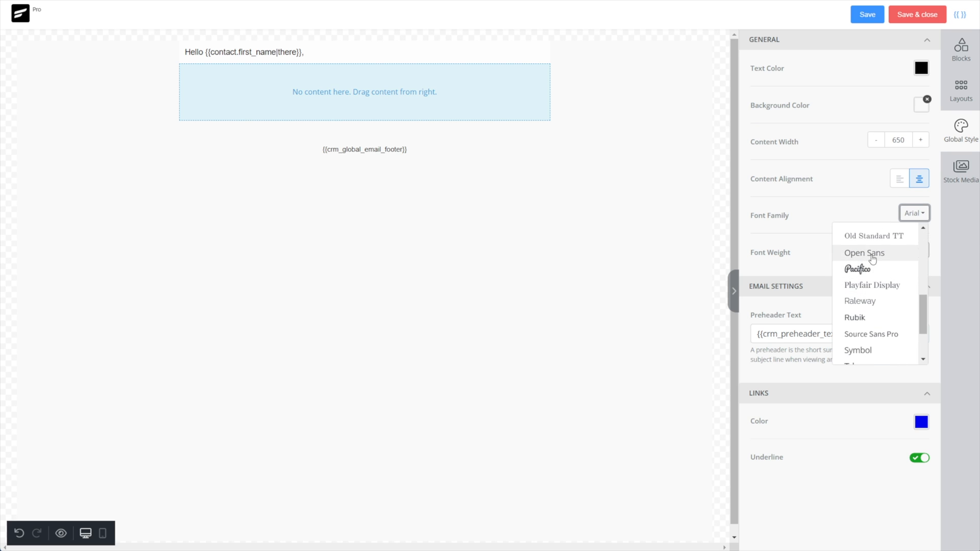
scroll("down", 3)
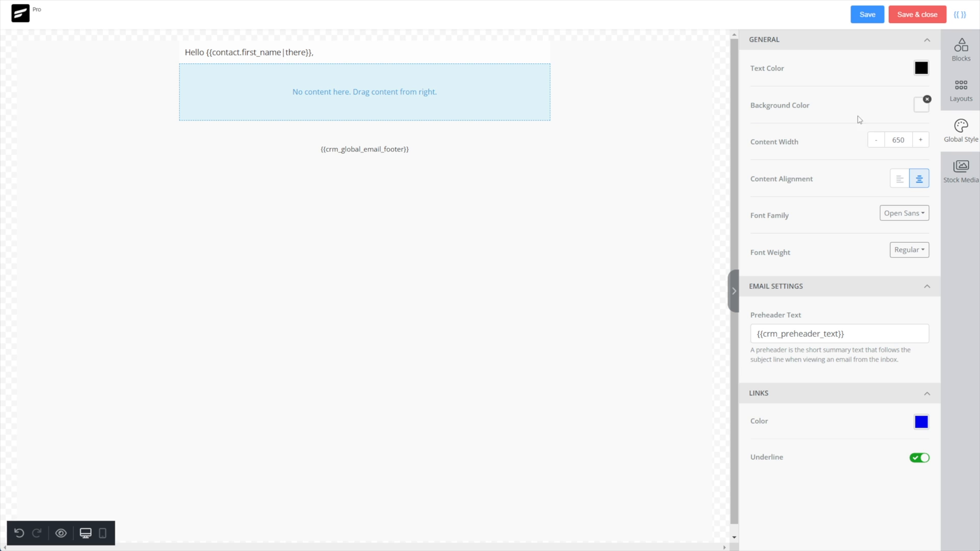
mouse_move(806, 76)
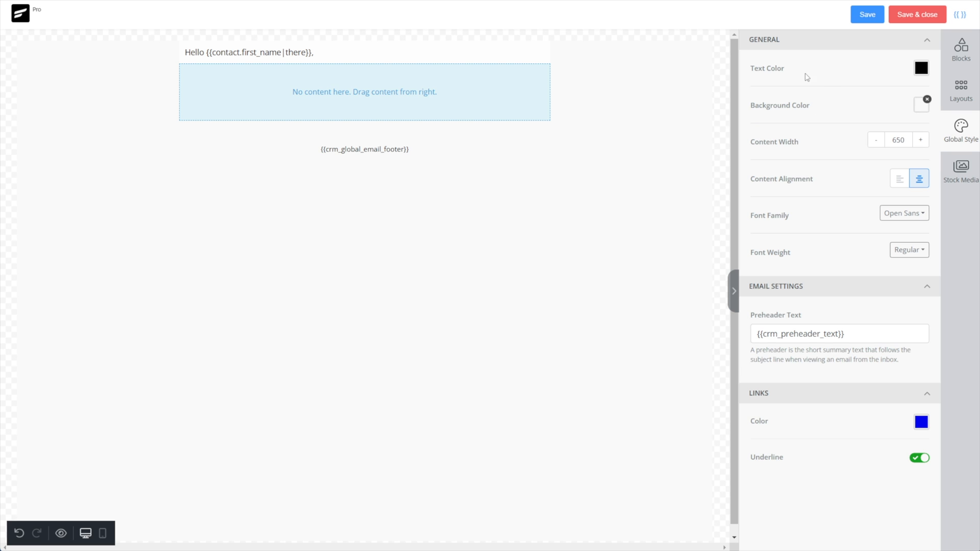
mouse_move(920, 112)
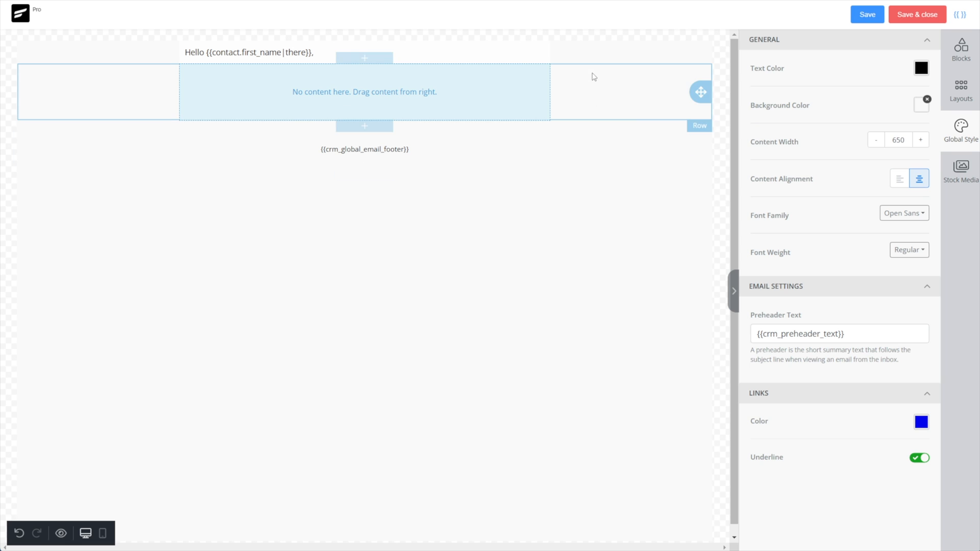
mouse_move(665, 317)
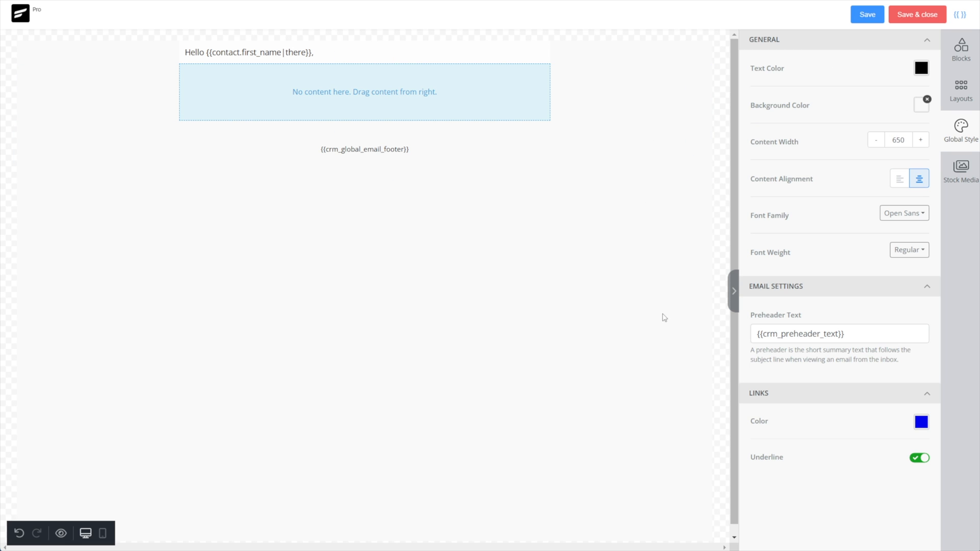
left_click(921, 105)
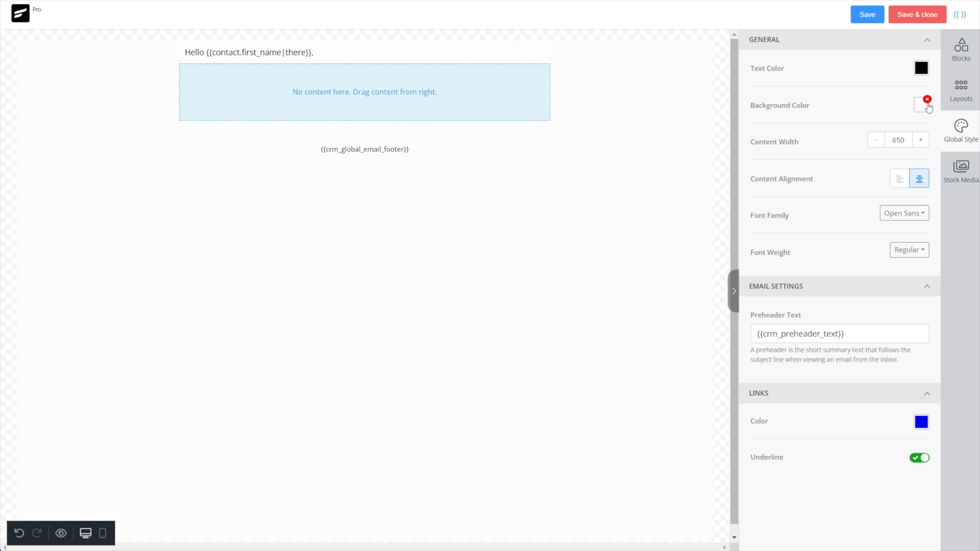
Step: Set the email background colour to a near-white
left_click(921, 105)
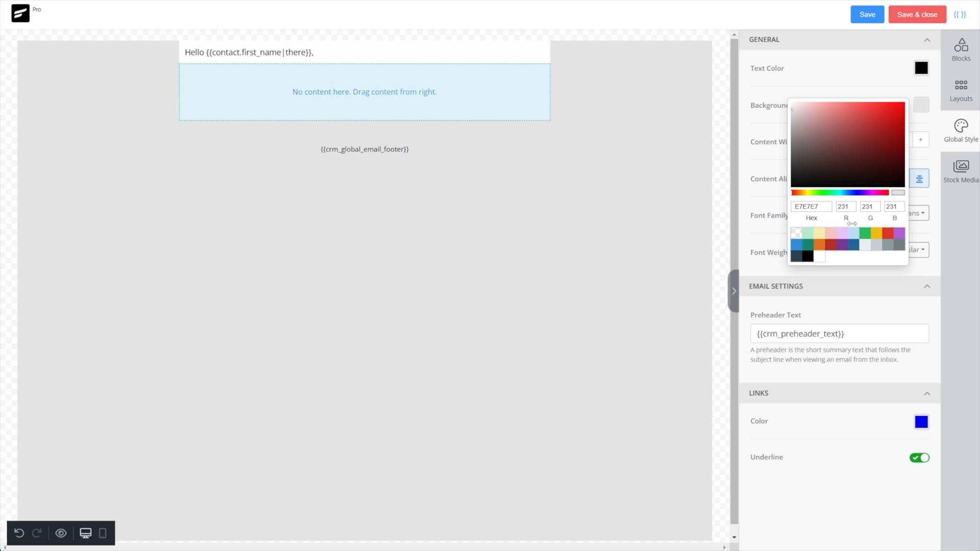
left_click(795, 232)
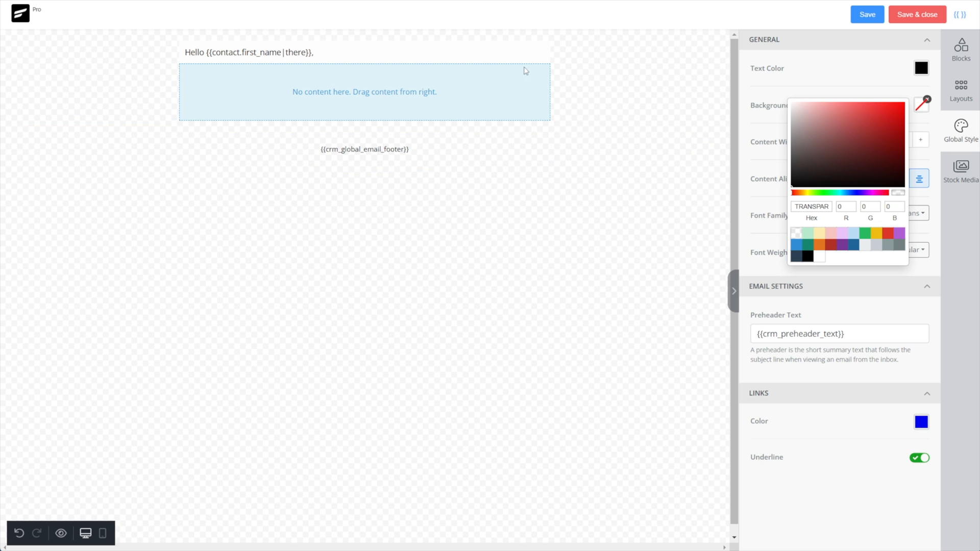
mouse_move(823, 135)
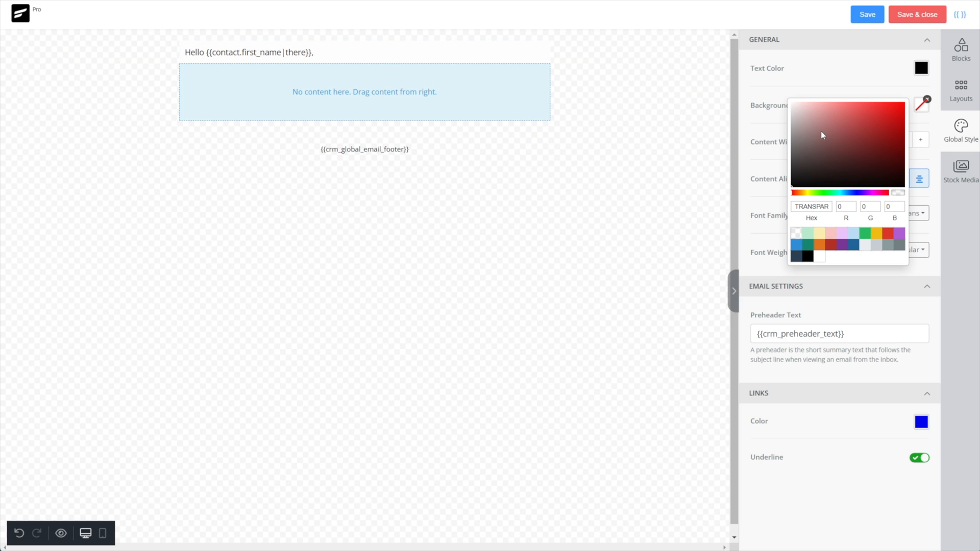
left_click(792, 106)
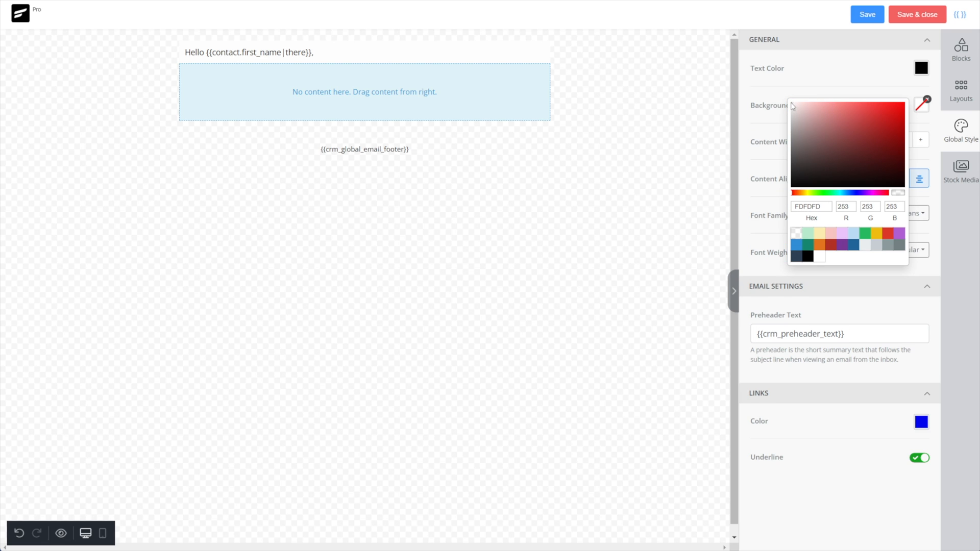
left_click(810, 206)
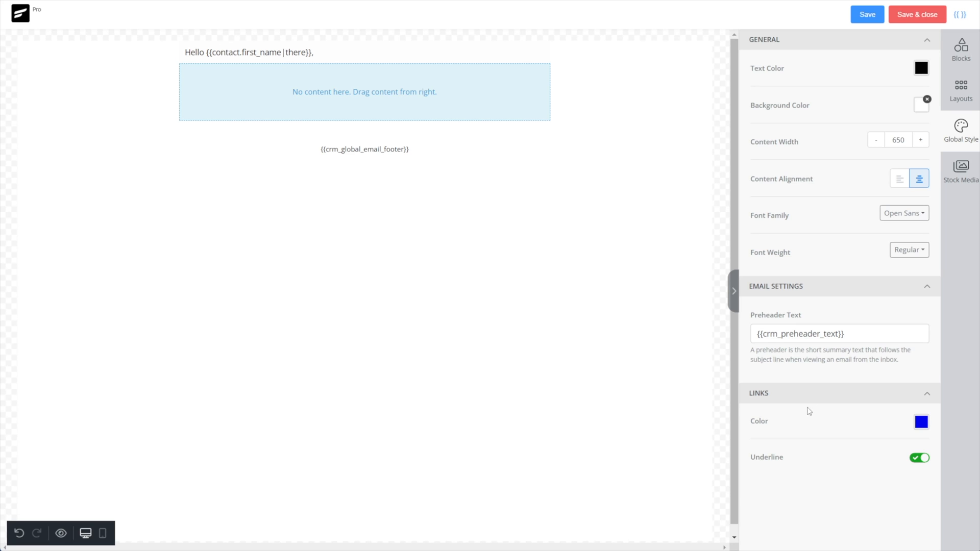
Step: Change the links colour to a muted brand blue
left_click(920, 422)
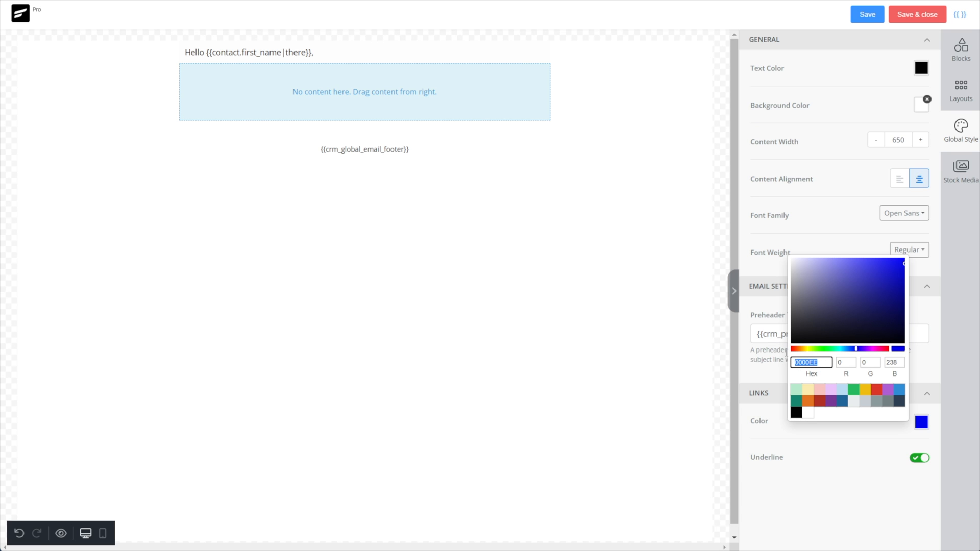
left_click(951, 410)
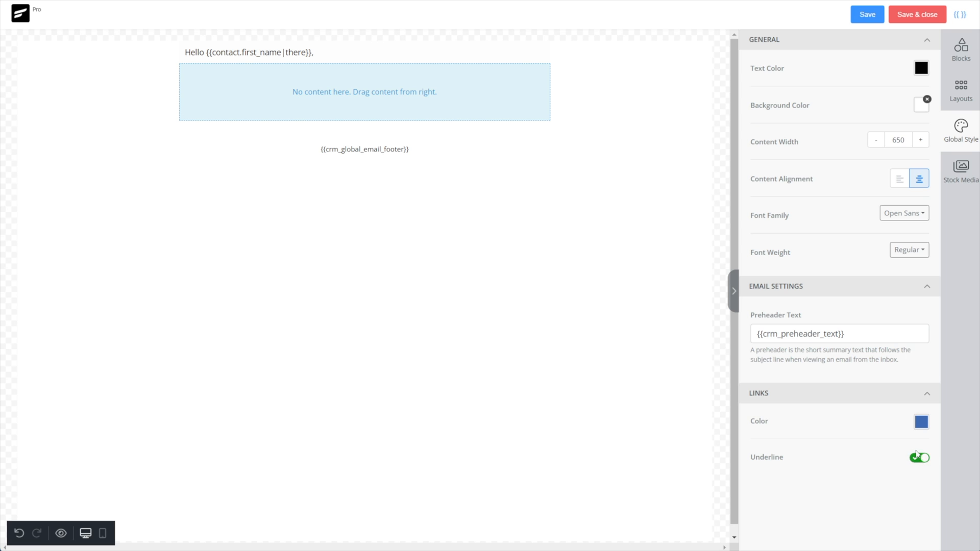
left_click(961, 50)
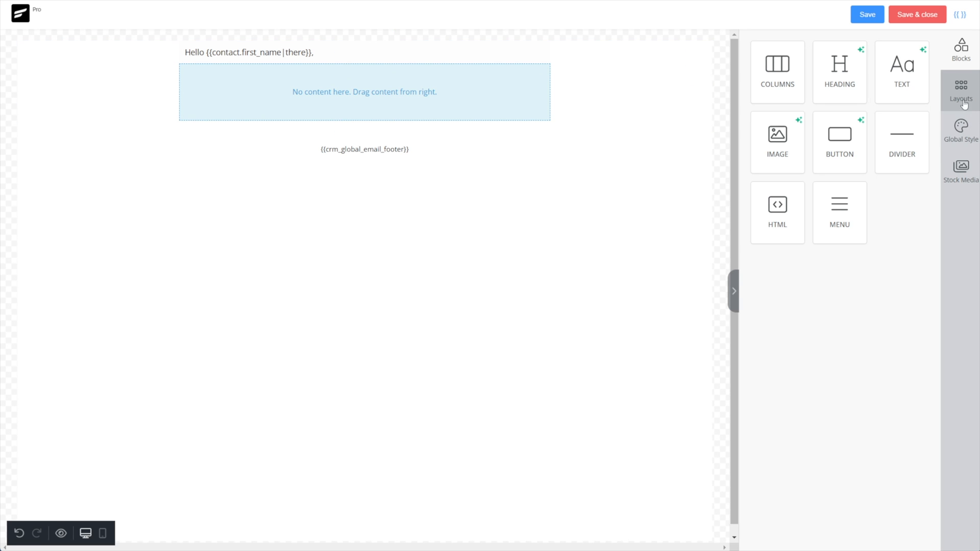
Step: Search the premade layouts for 'Blank' to find a blank column row
left_click(961, 94)
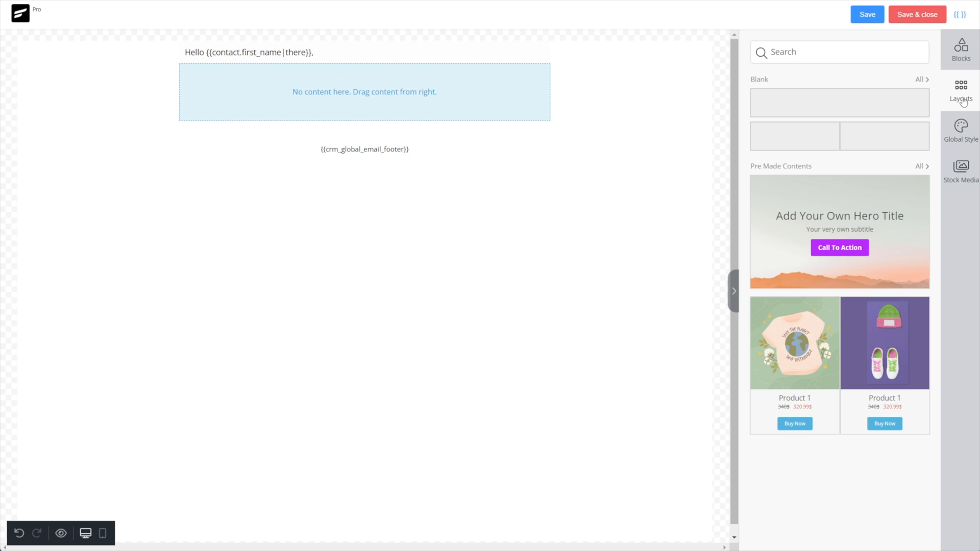
type("Blank")
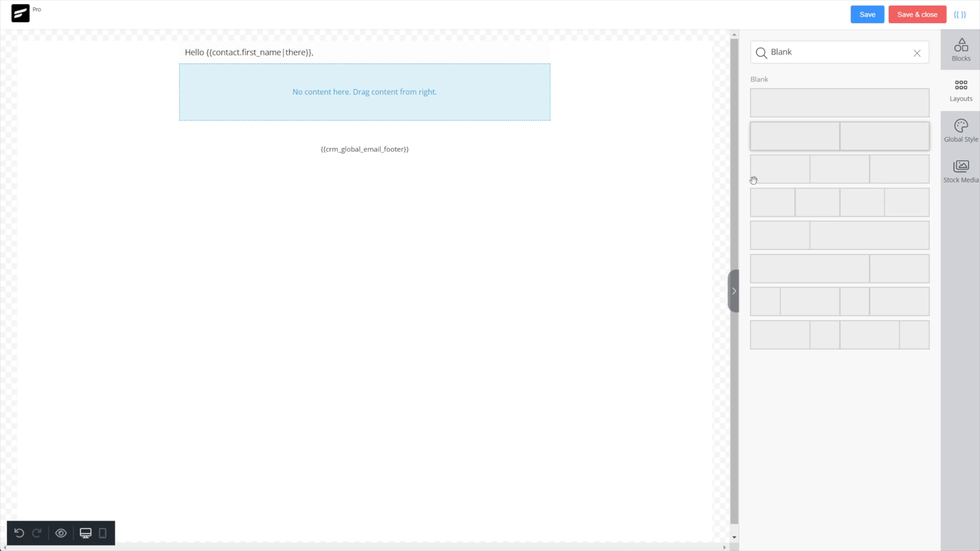
mouse_move(839, 102)
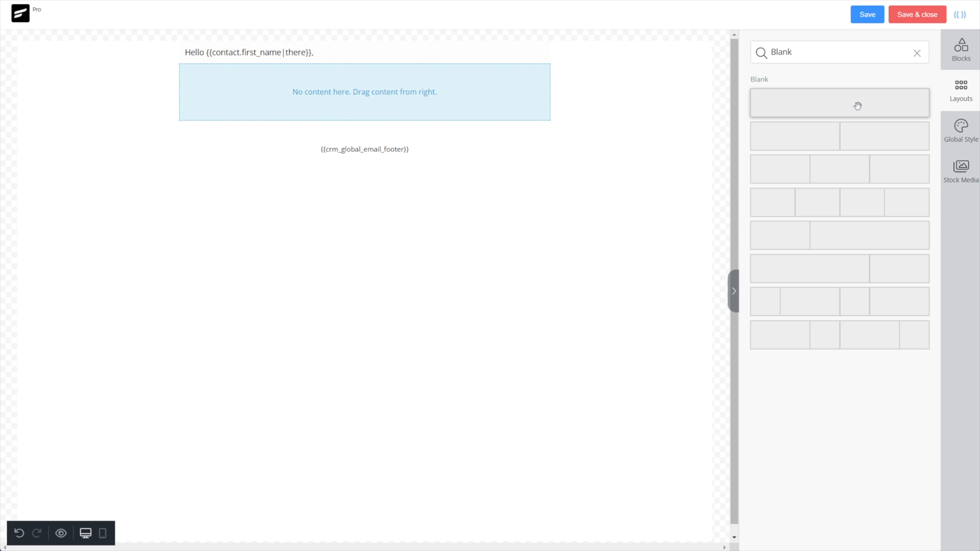
mouse_move(818, 296)
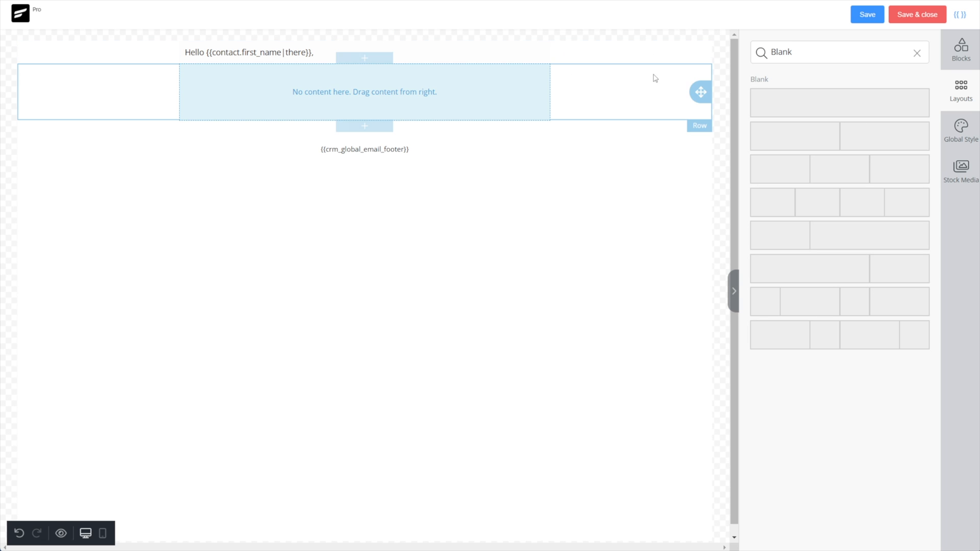
mouse_move(691, 74)
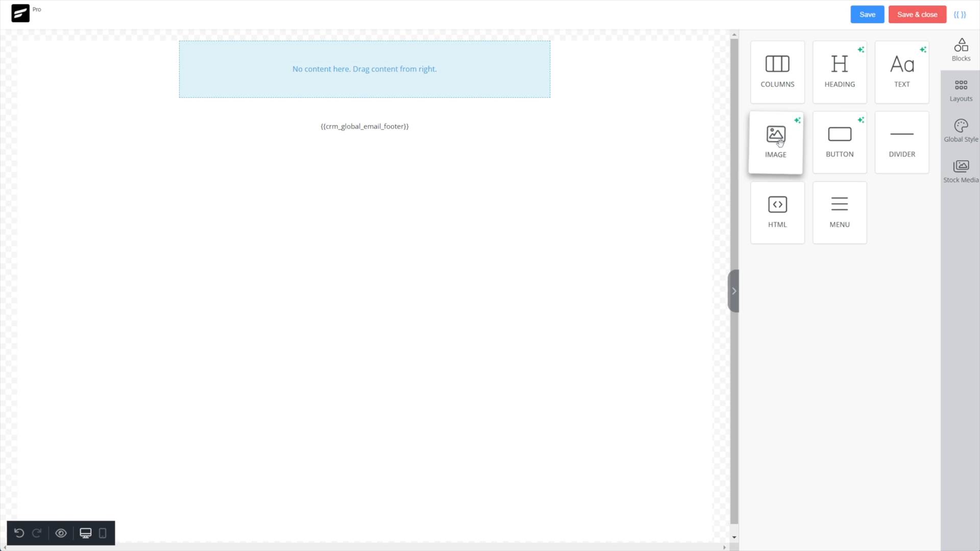
Step: Place an image block in the empty row and upload the Convology logo into it
left_click_drag(774, 135, 323, 72)
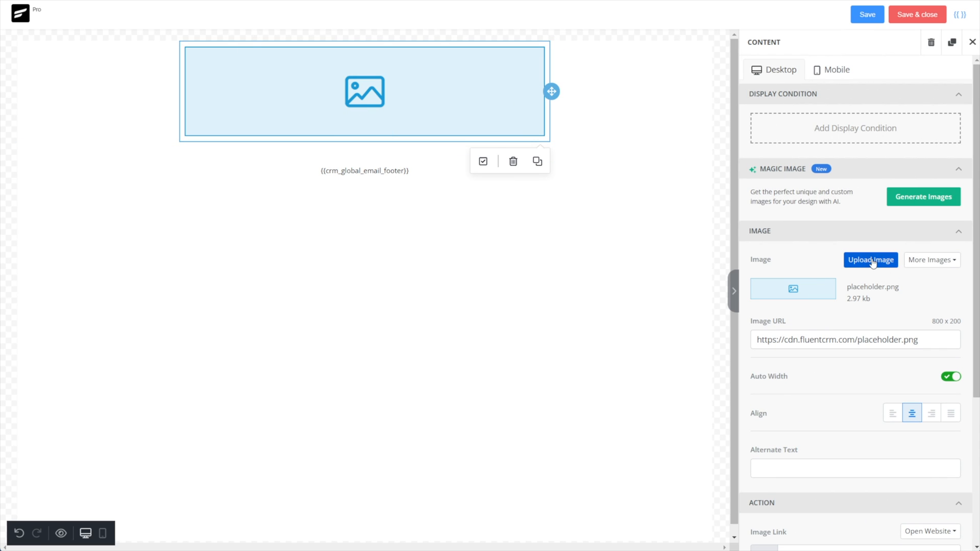
left_click(870, 259)
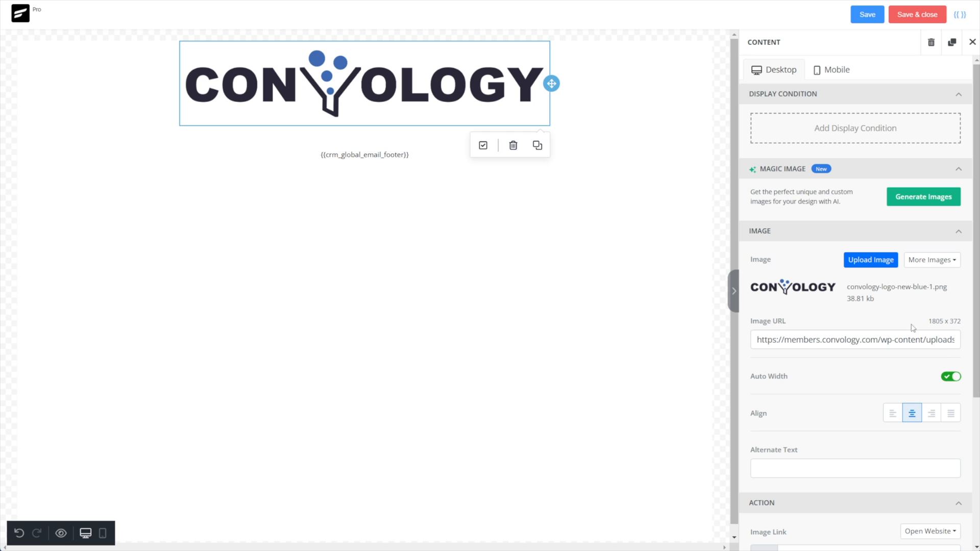
mouse_move(951, 389)
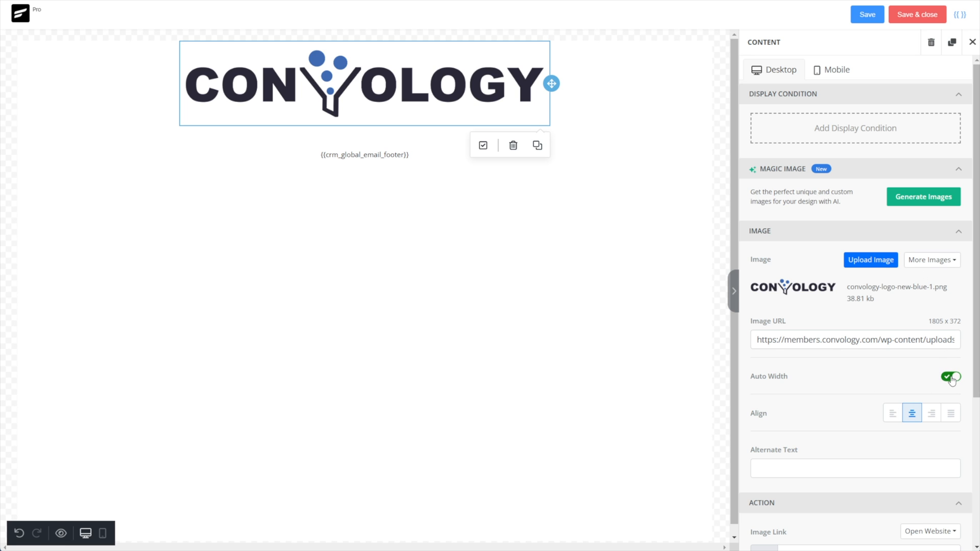
Step: Turn off Auto Width and reduce the logo to a smaller fixed width
left_click(950, 376)
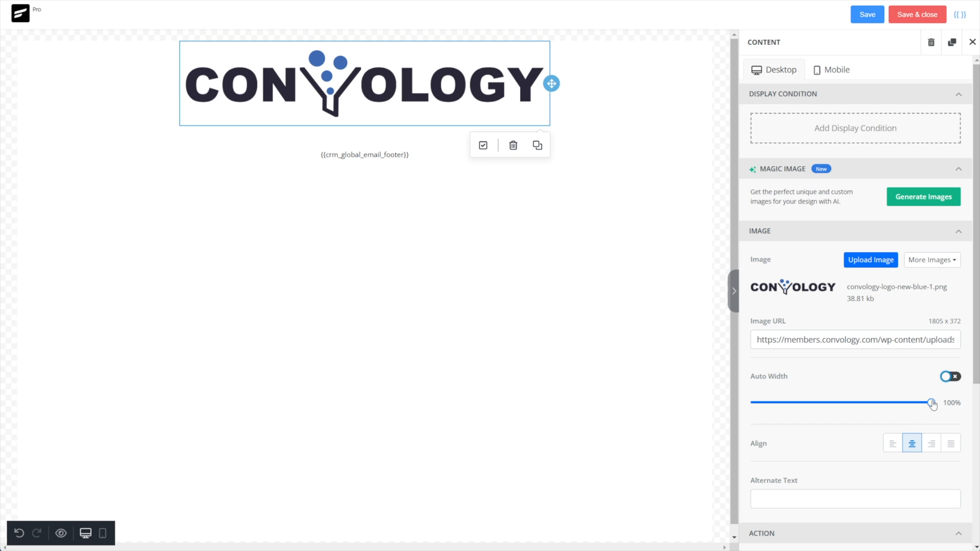
left_click_drag(931, 402, 889, 402)
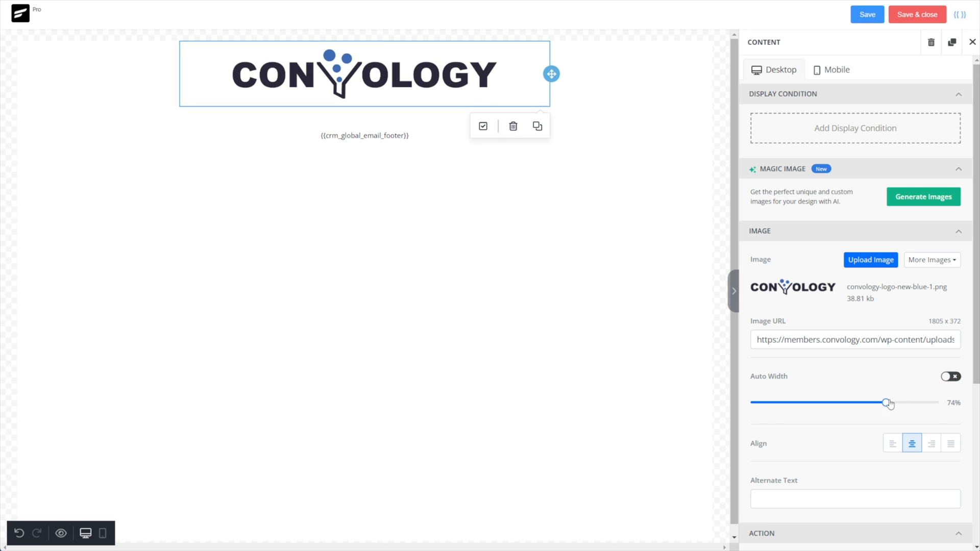
left_click_drag(888, 402, 932, 402)
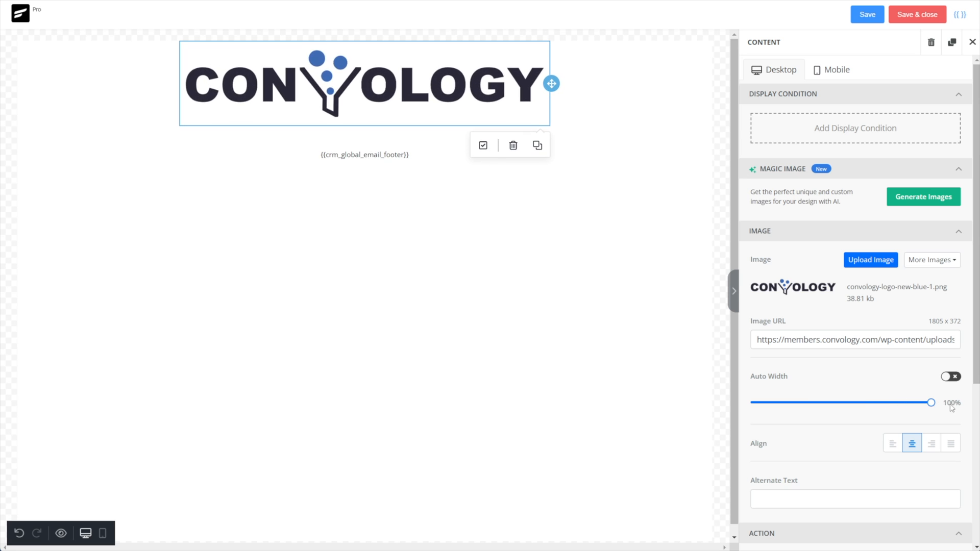
mouse_move(954, 408)
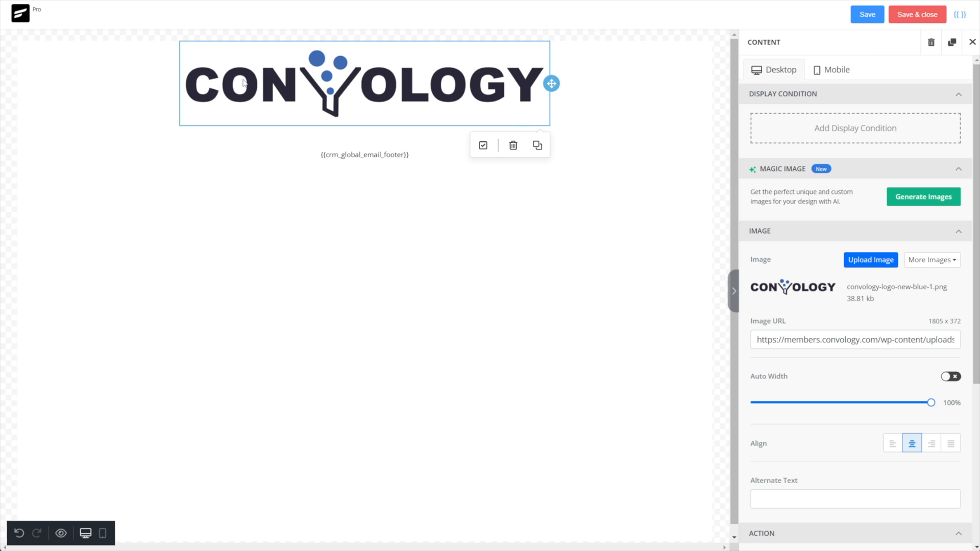
mouse_move(931, 414)
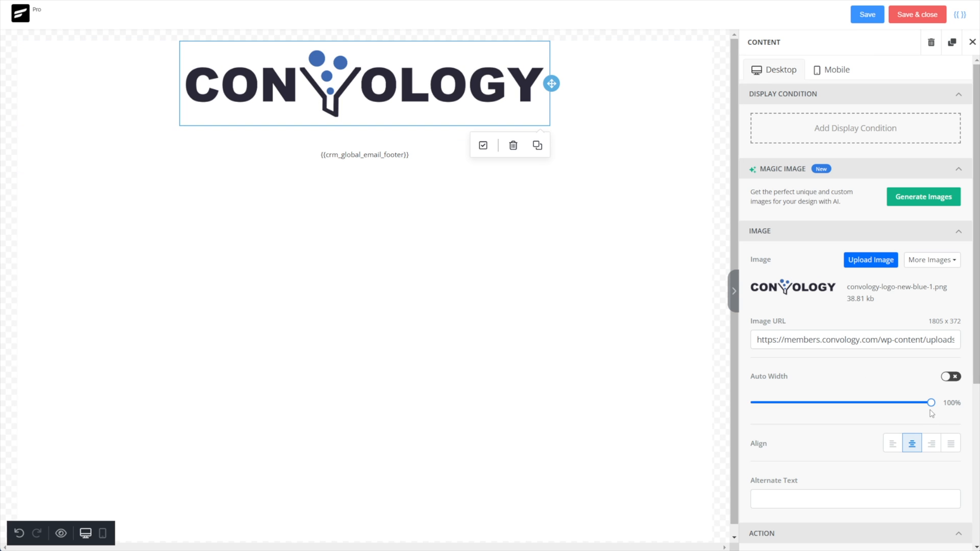
left_click_drag(932, 402, 879, 402)
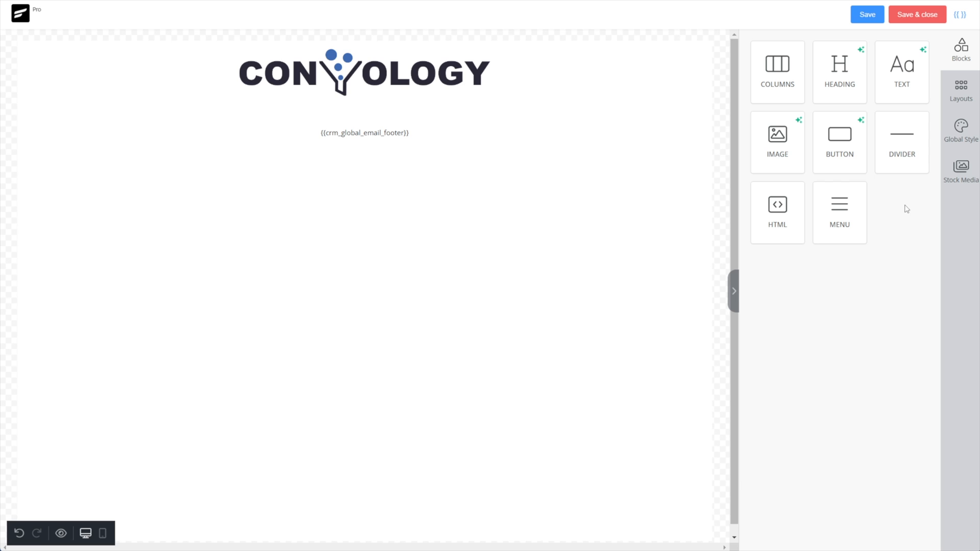
mouse_move(901, 142)
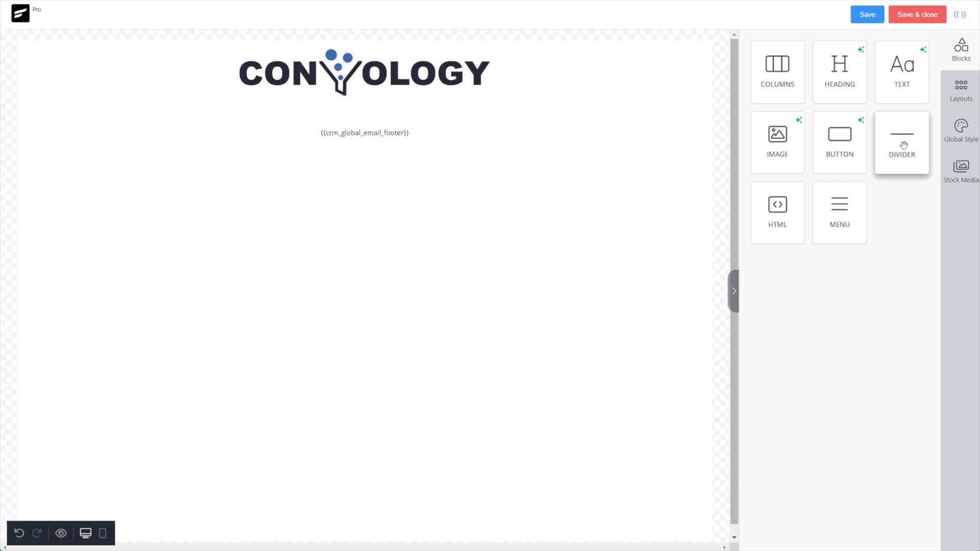
Step: Add a placeholder paragraph block below the logo
left_click_drag(902, 64, 365, 103)
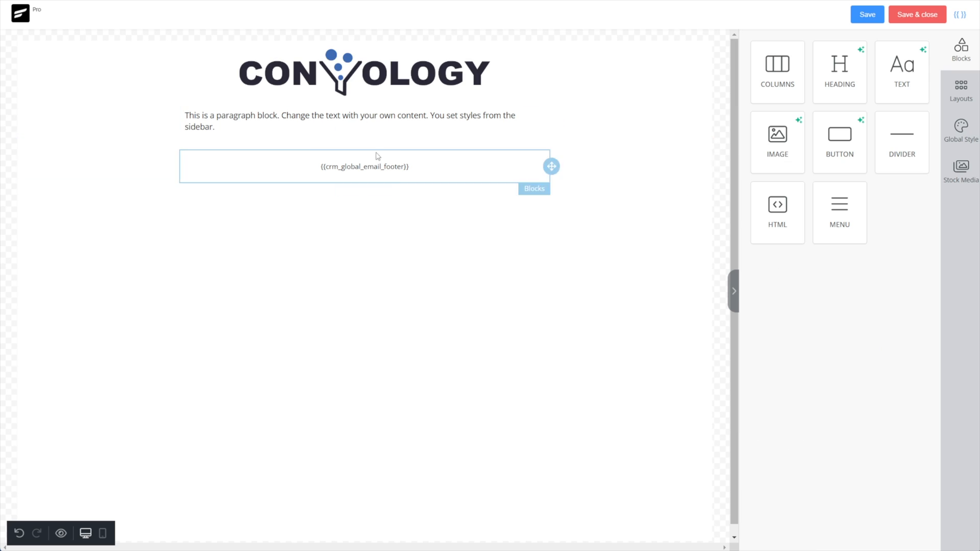
left_click(349, 121)
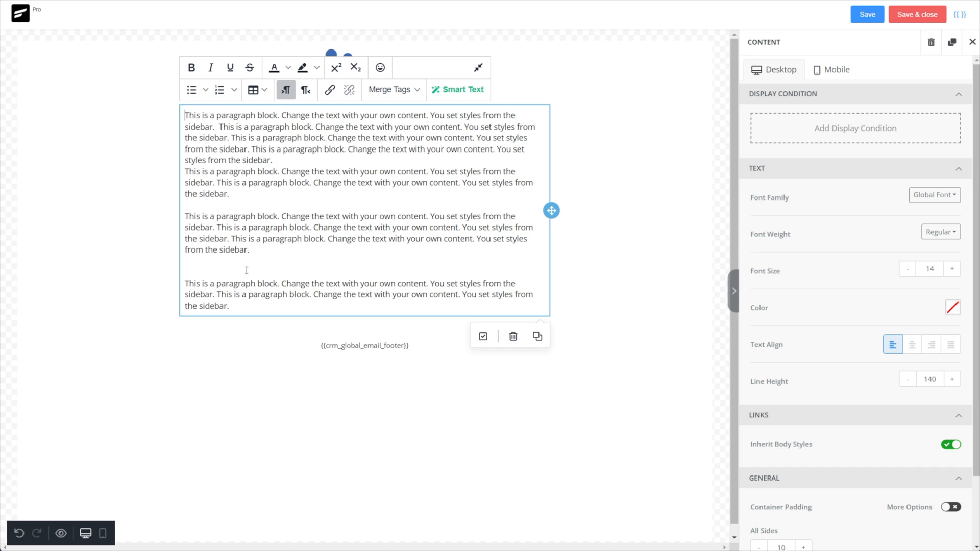
mouse_move(972, 41)
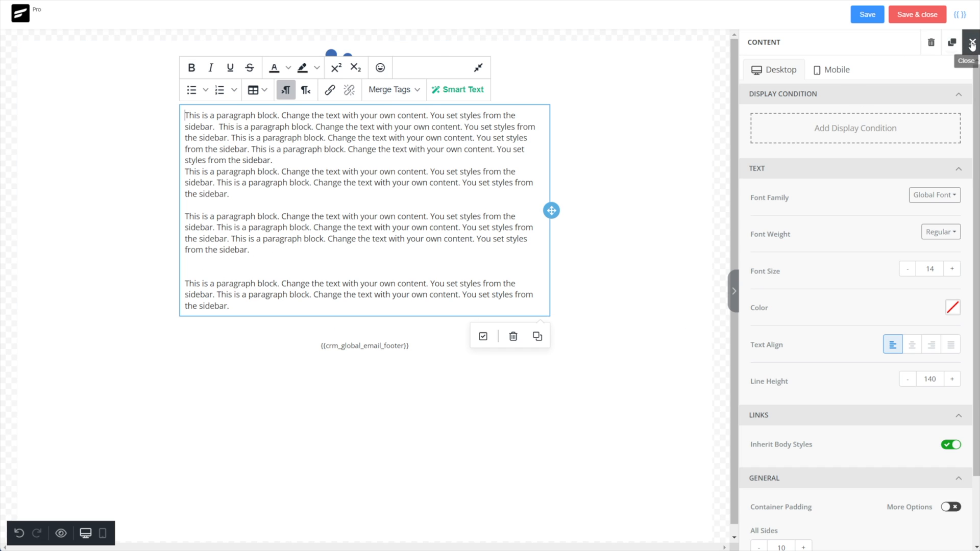
left_click(970, 43)
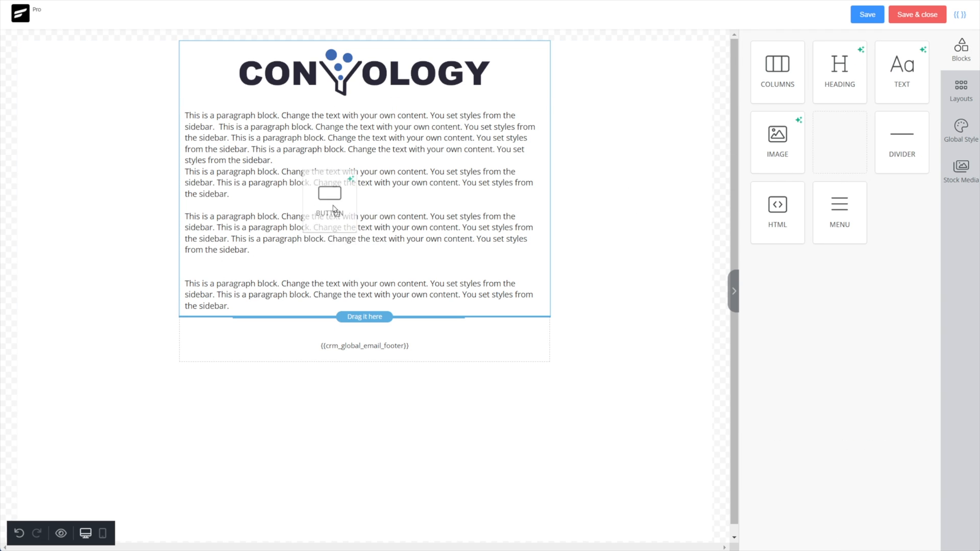
Step: Add a Button Text button block beneath the paragraph
left_click_drag(329, 199, 358, 238)
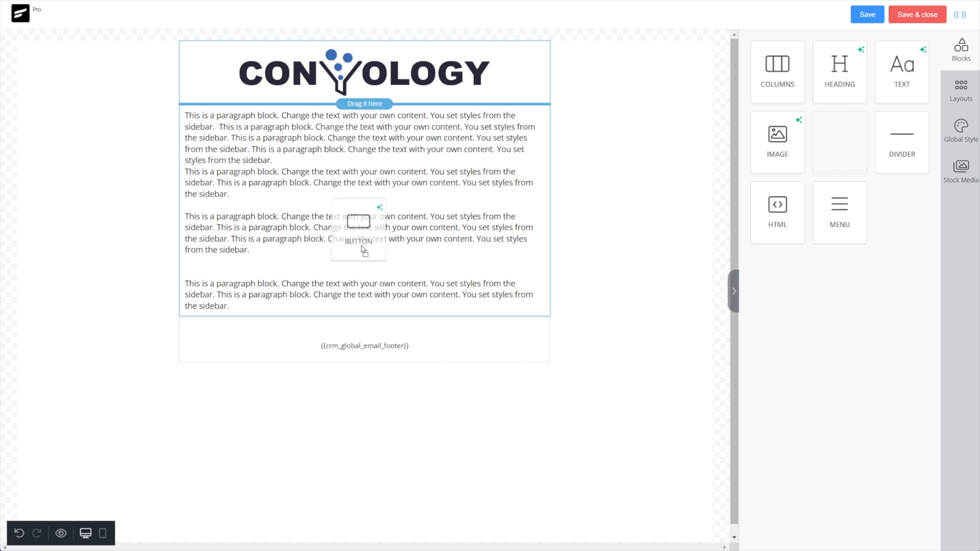
left_click_drag(359, 230, 262, 244)
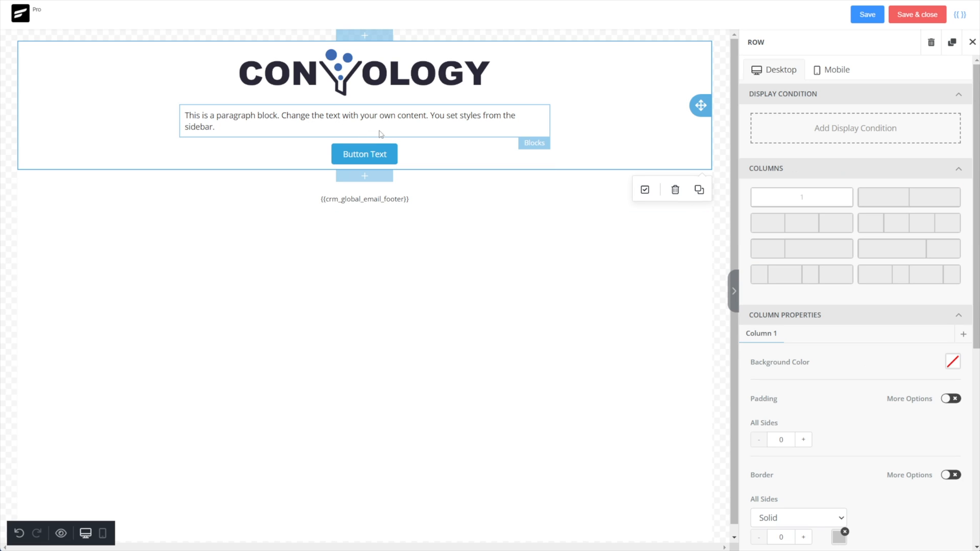
mouse_move(364, 122)
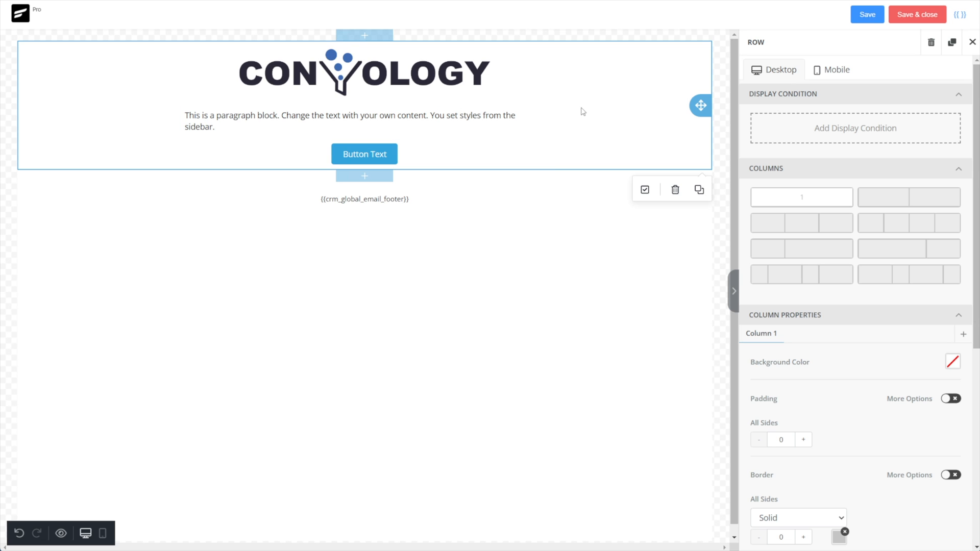
left_click(350, 121)
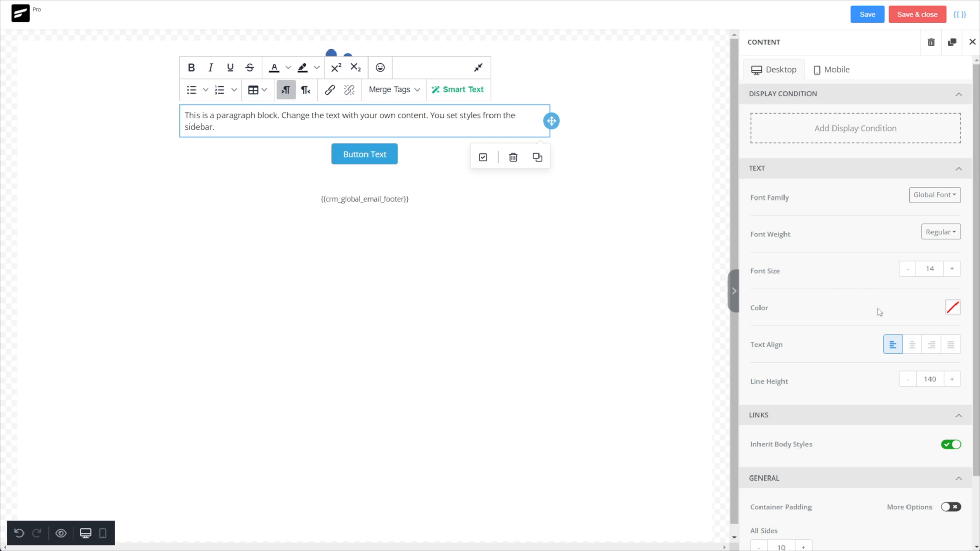
Step: Give the paragraph font size 16, left alignment and line height 150
left_click(952, 268)
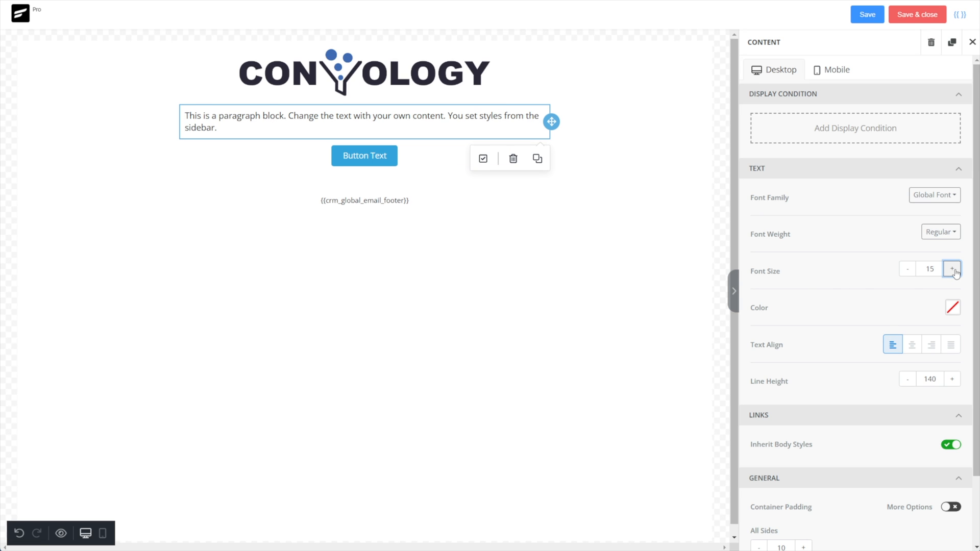
left_click(951, 269)
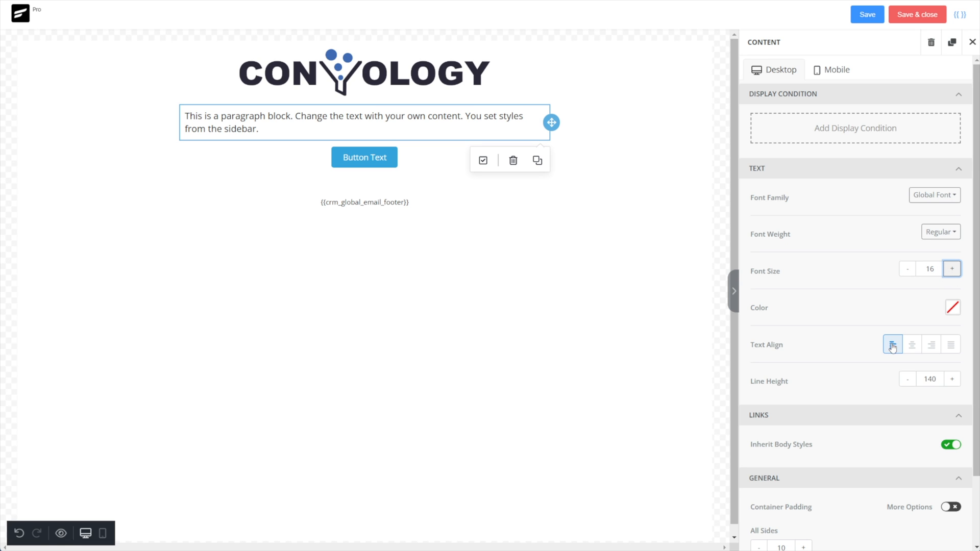
left_click(892, 344)
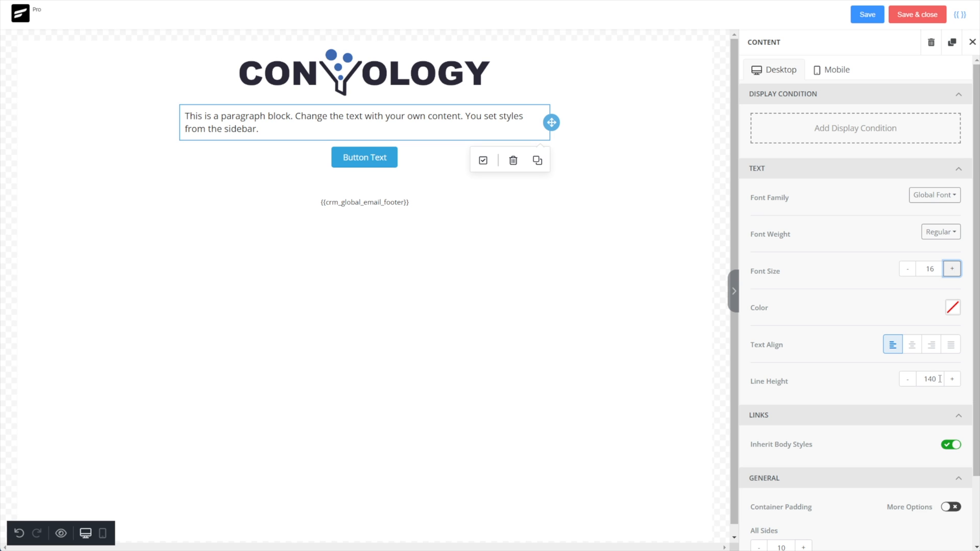
left_click(951, 379)
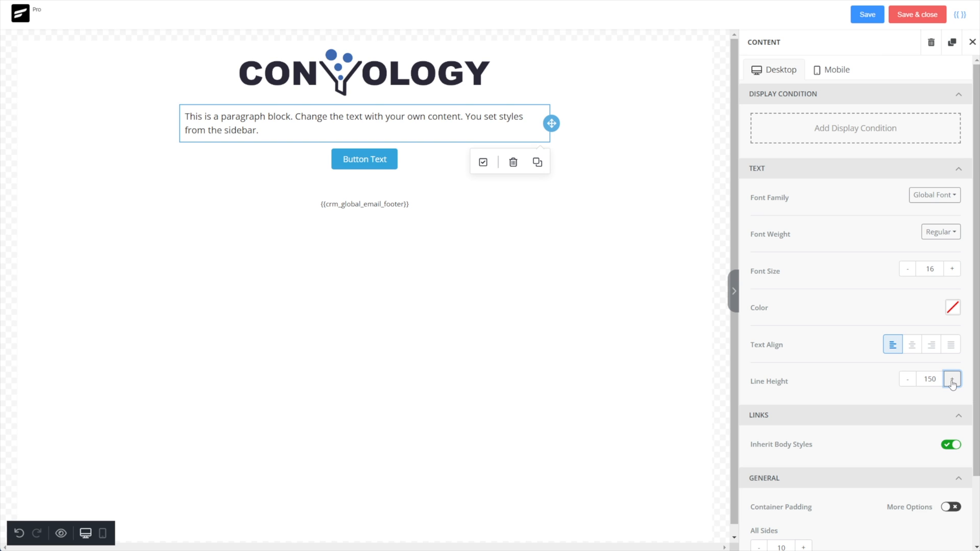
left_click(952, 379)
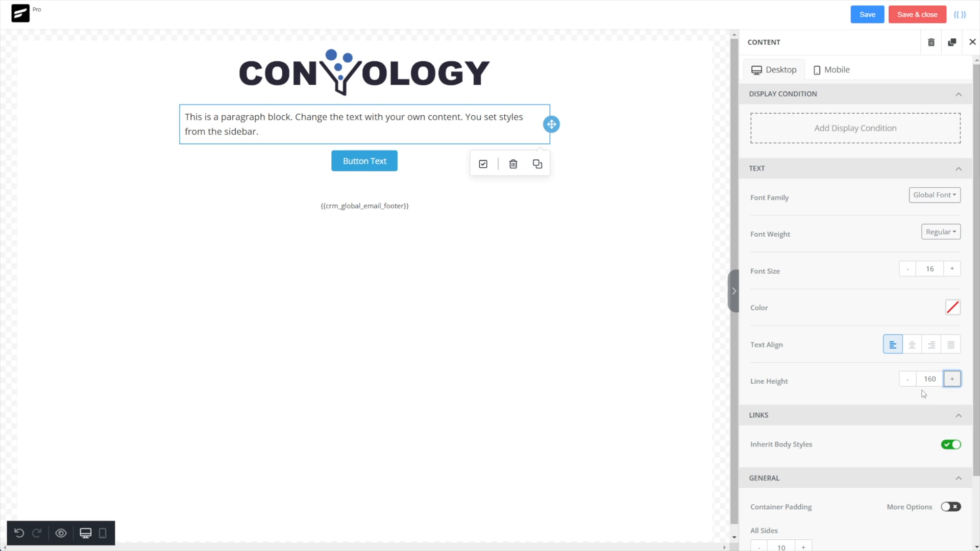
left_click(907, 378)
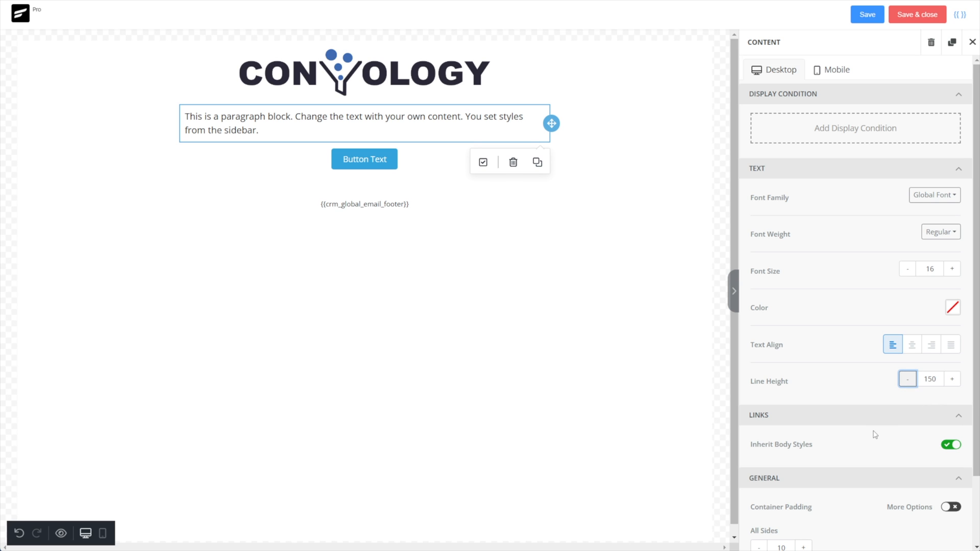
mouse_move(936, 444)
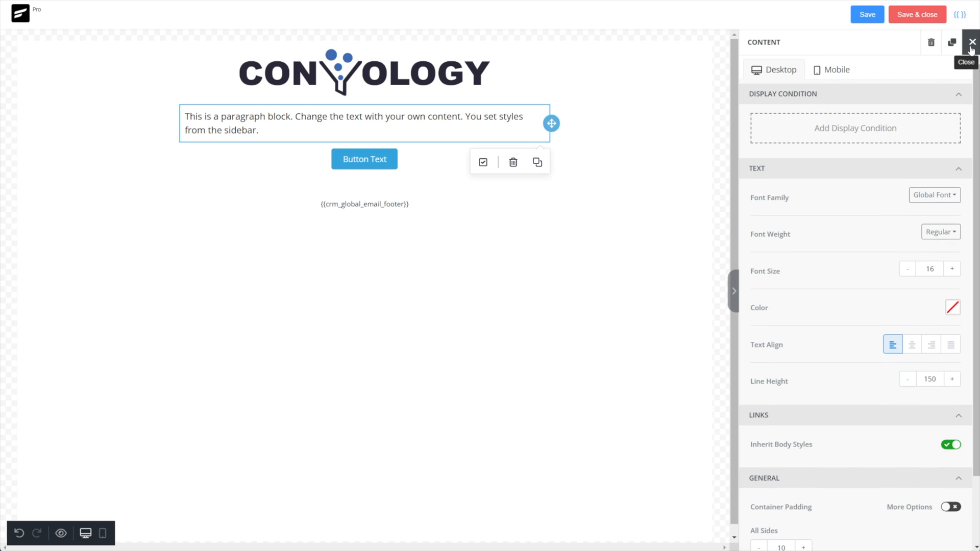
left_click(971, 42)
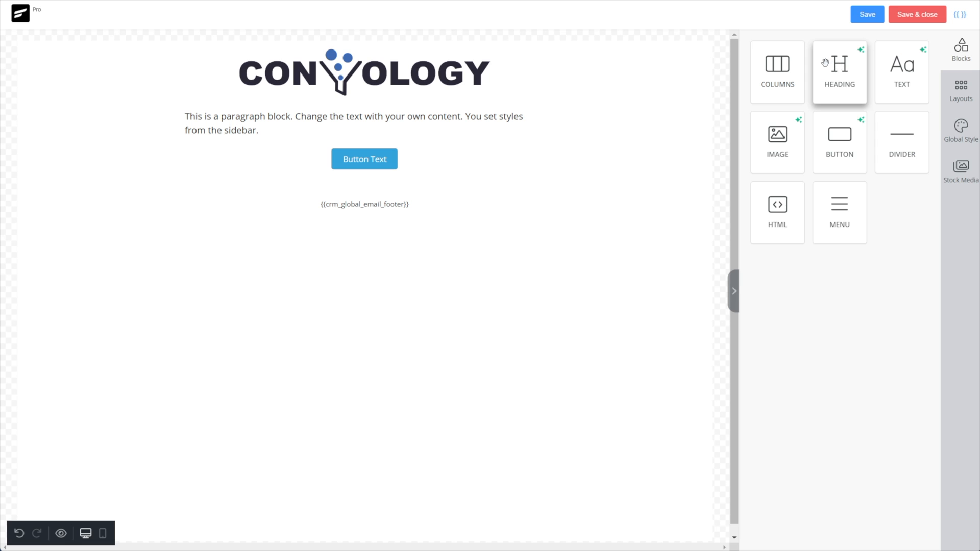
Step: Add a heading block above the paragraph with slightly smaller text
left_click_drag(839, 64, 364, 104)
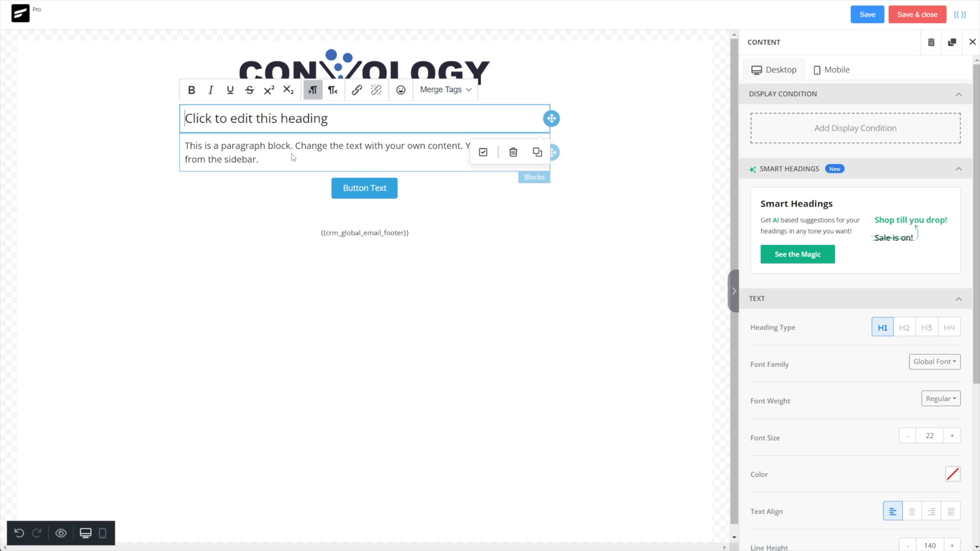
mouse_move(286, 150)
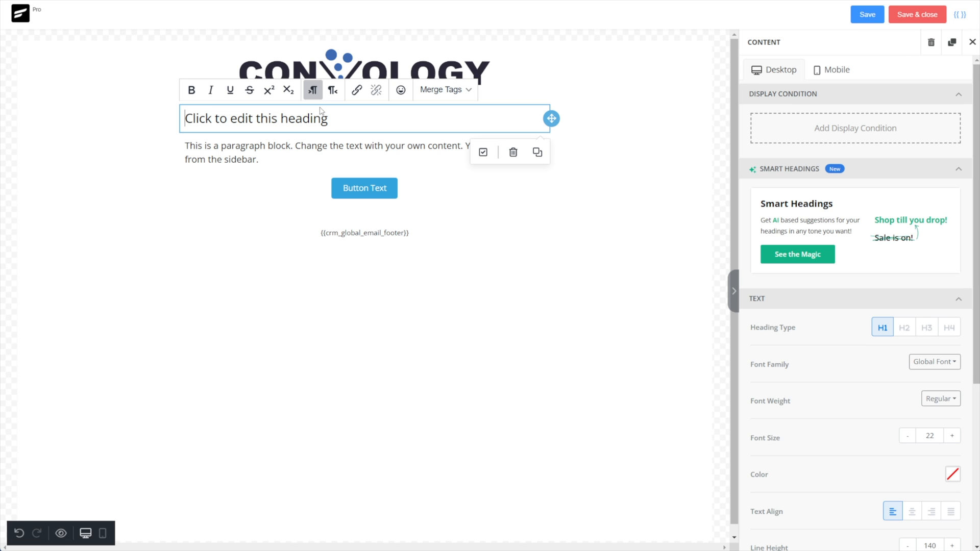
mouse_move(335, 119)
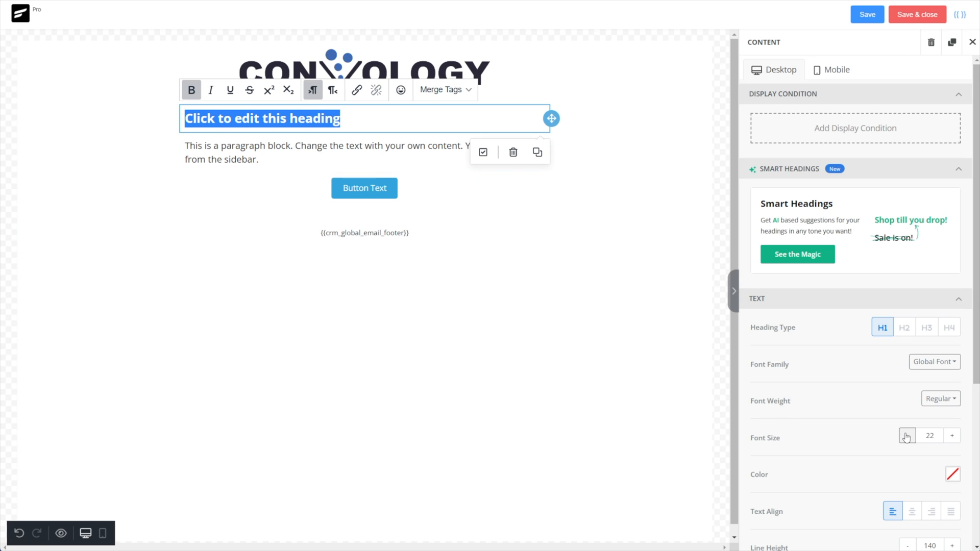
left_click(907, 436)
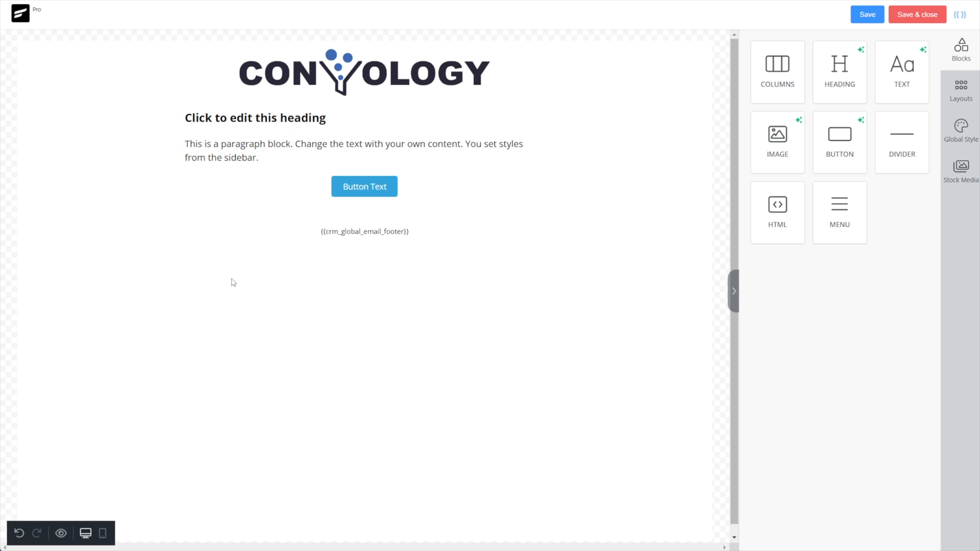
left_click(255, 118)
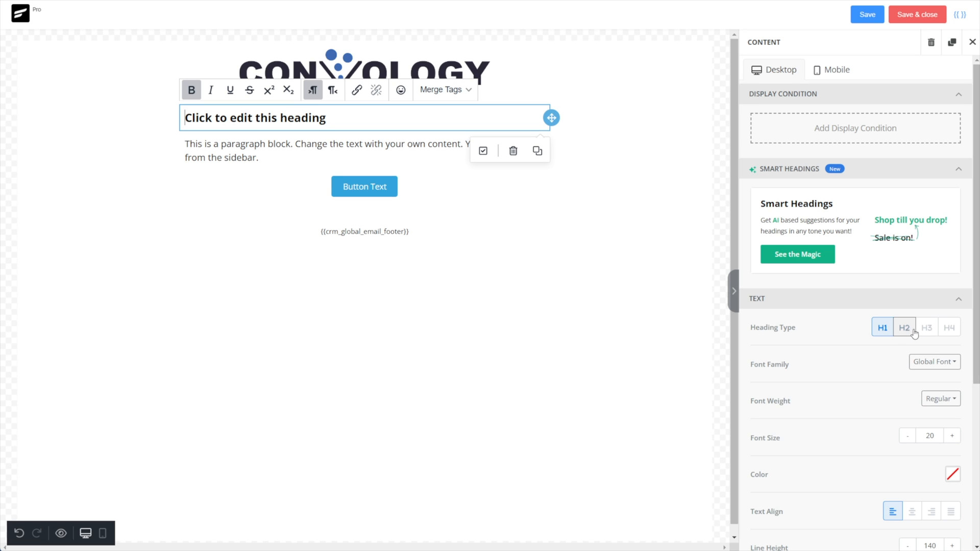
Step: Make the heading an H2 and replace its text with 'Header Text Here'
left_click(882, 327)
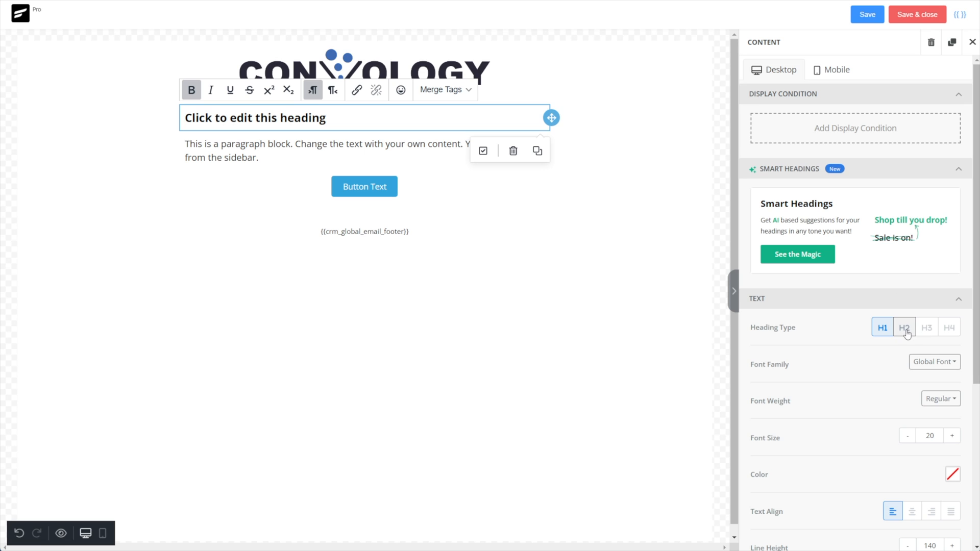
left_click(927, 326)
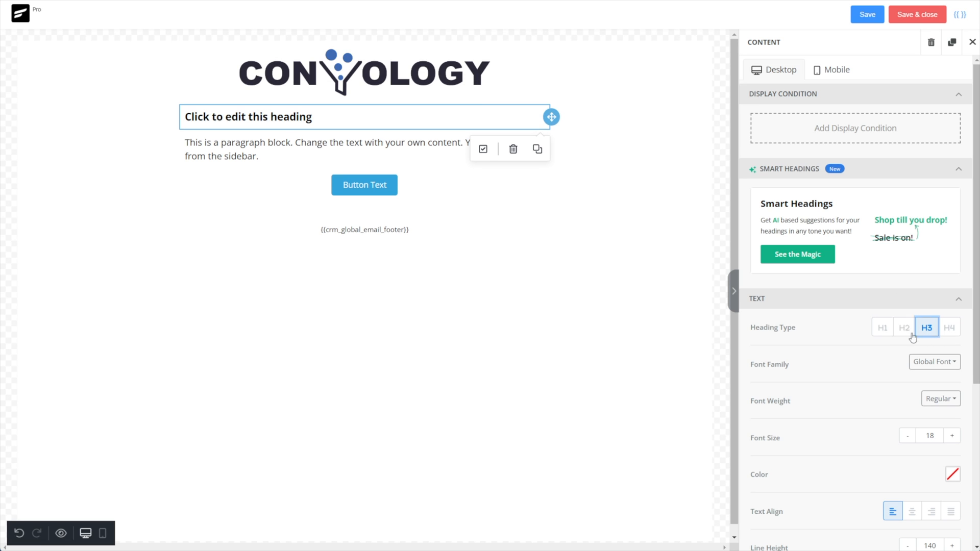
left_click(882, 327)
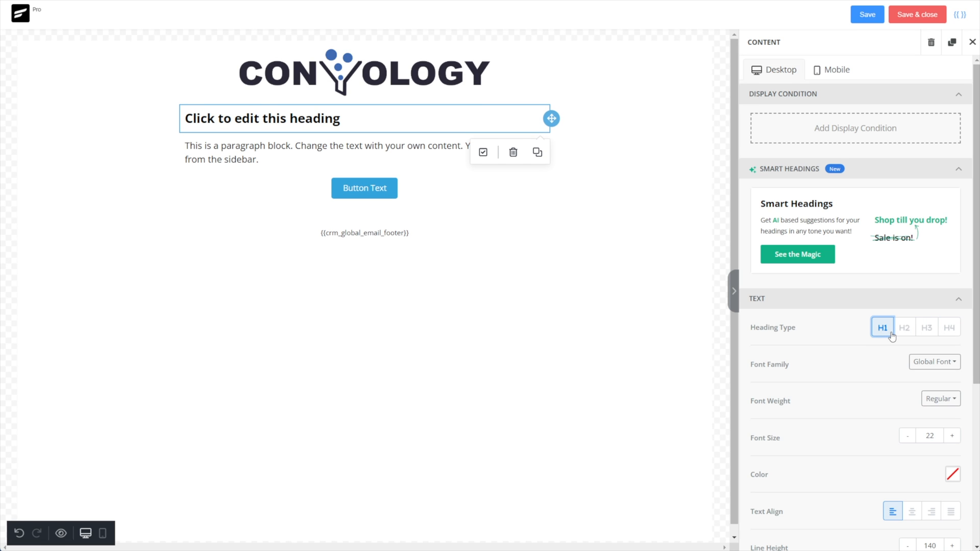
left_click(904, 327)
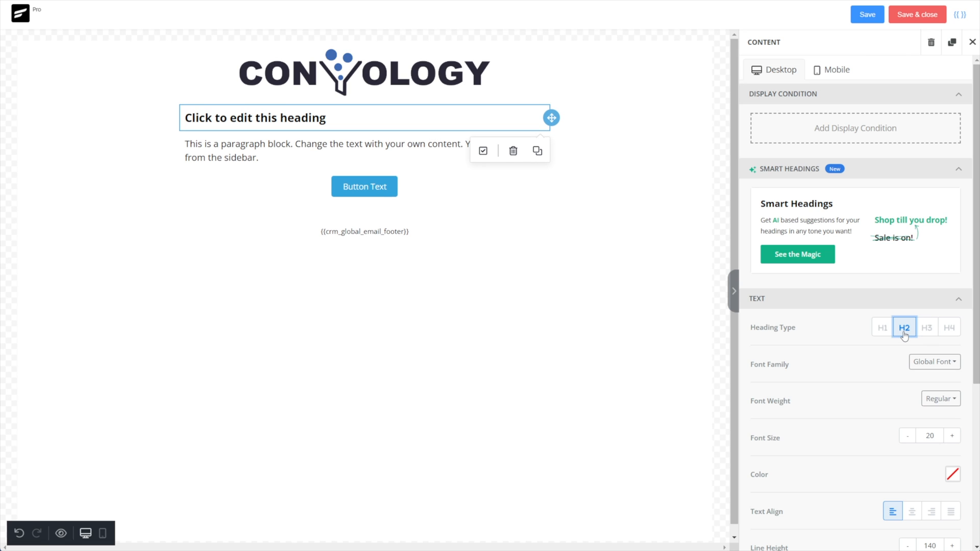
mouse_move(902, 337)
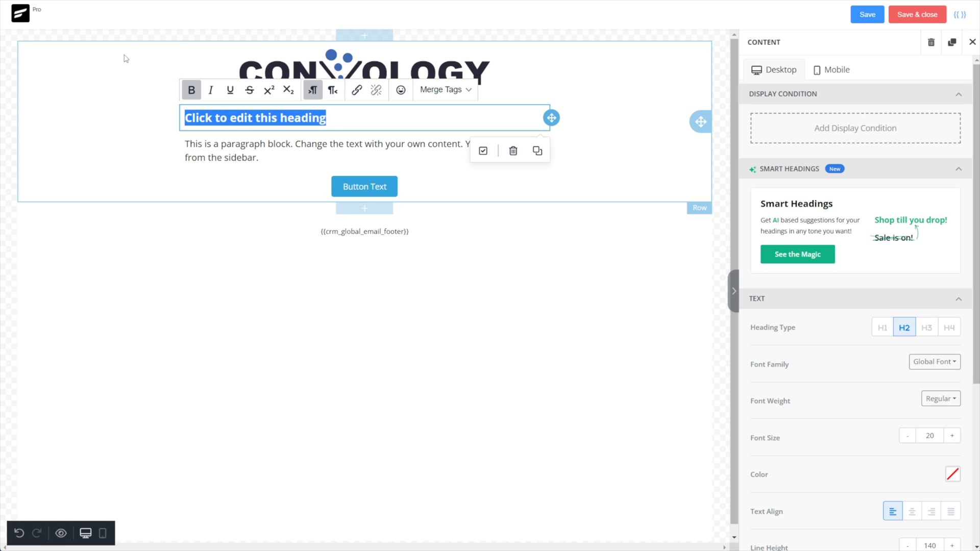
type("Header Text Here")
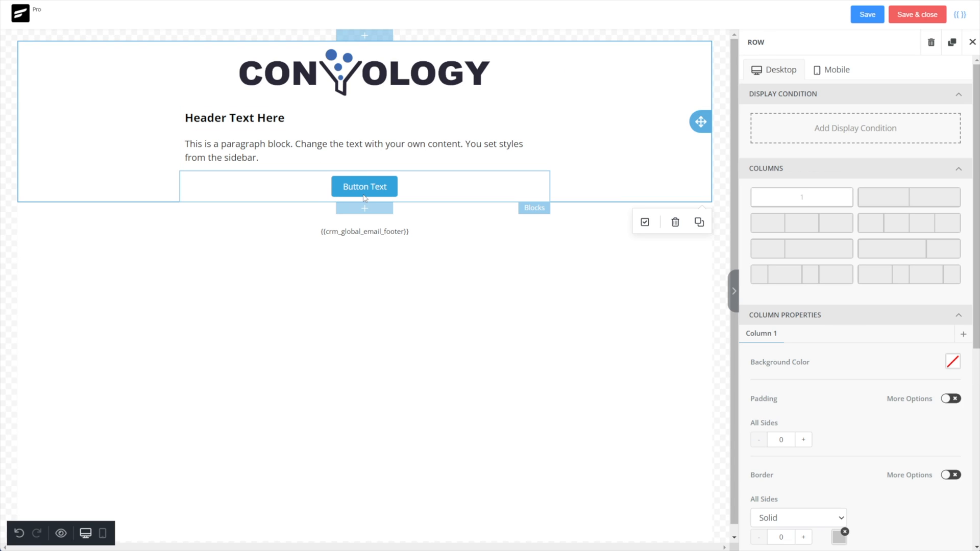
Step: Give the button a dark brand-blue background, font size 16 and left alignment
left_click(363, 186)
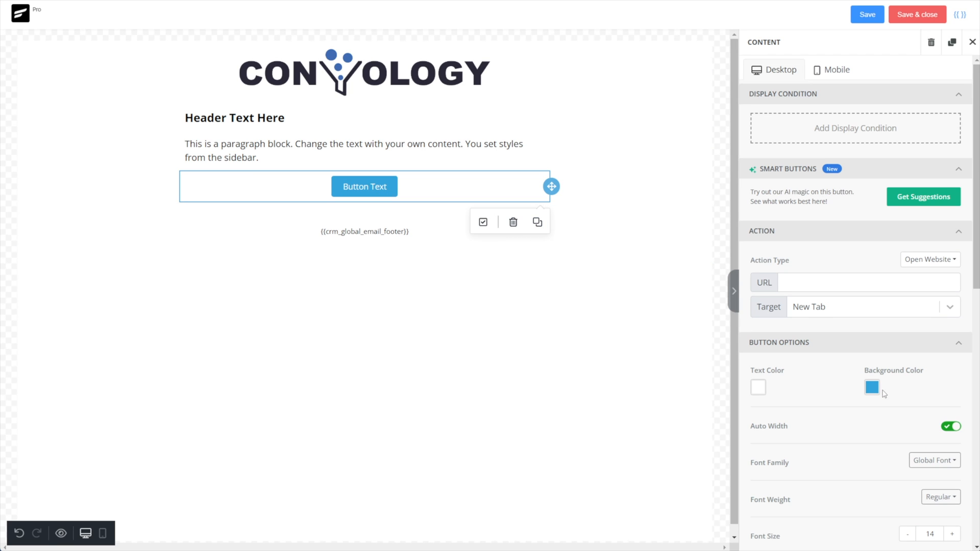
left_click(870, 387)
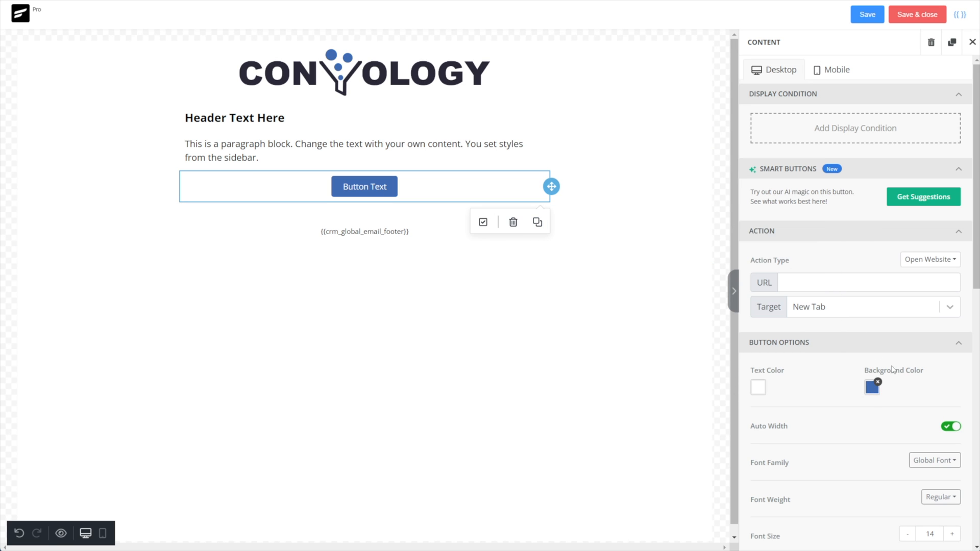
scroll("down", 3)
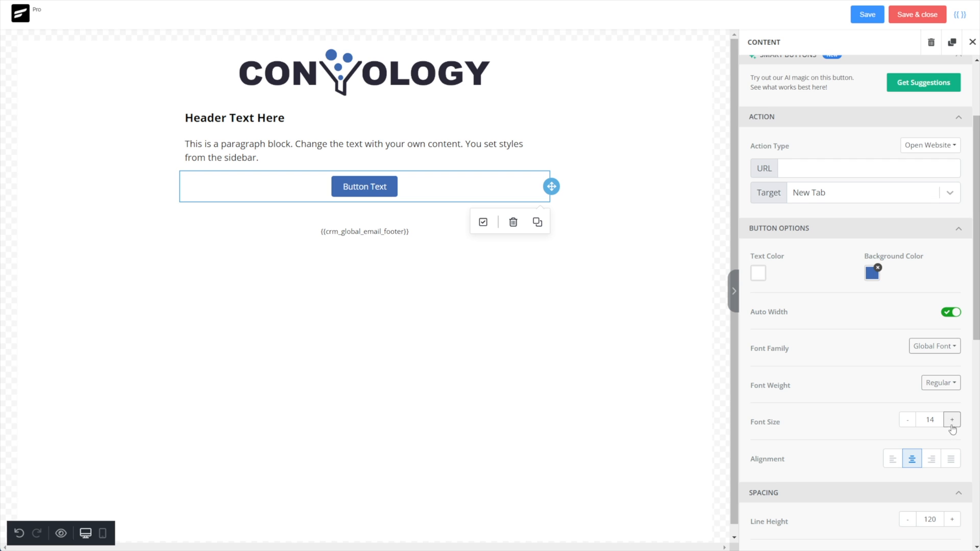
left_click(951, 420)
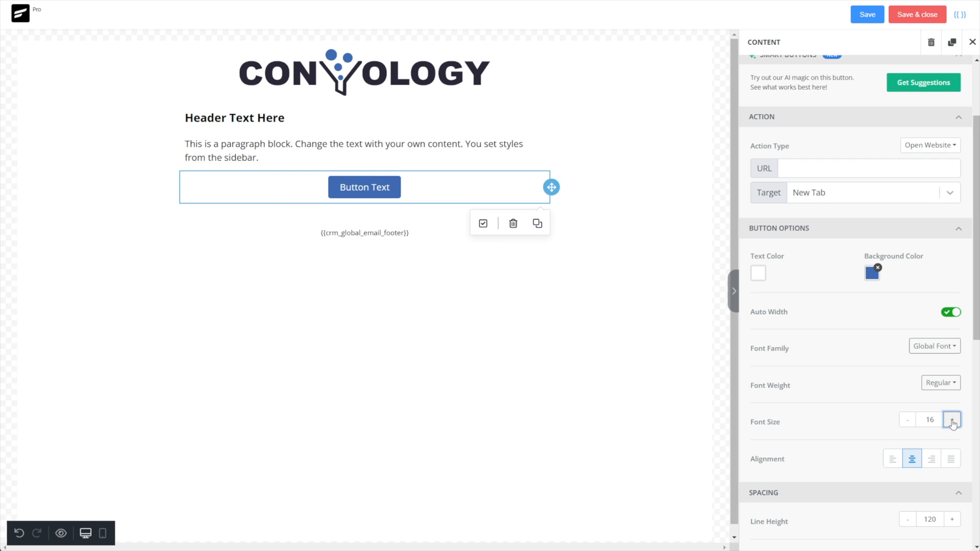
left_click(892, 458)
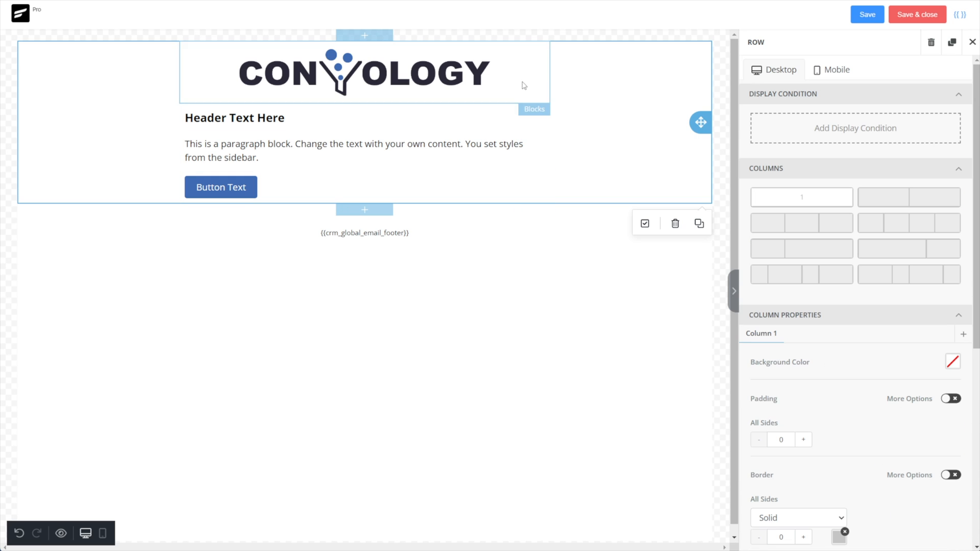
mouse_move(677, 82)
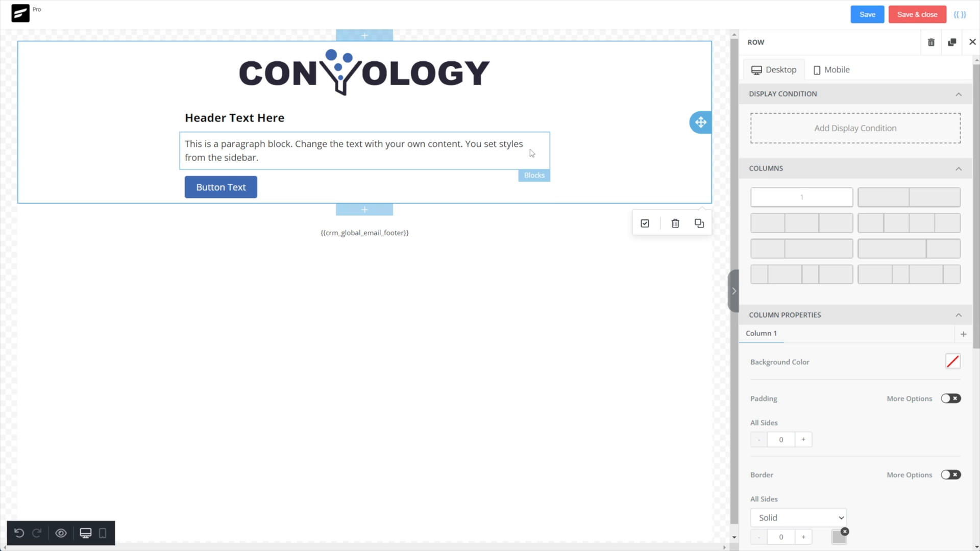
Step: Duplicate the paragraph block so a second copy sits below the button
left_click(353, 150)
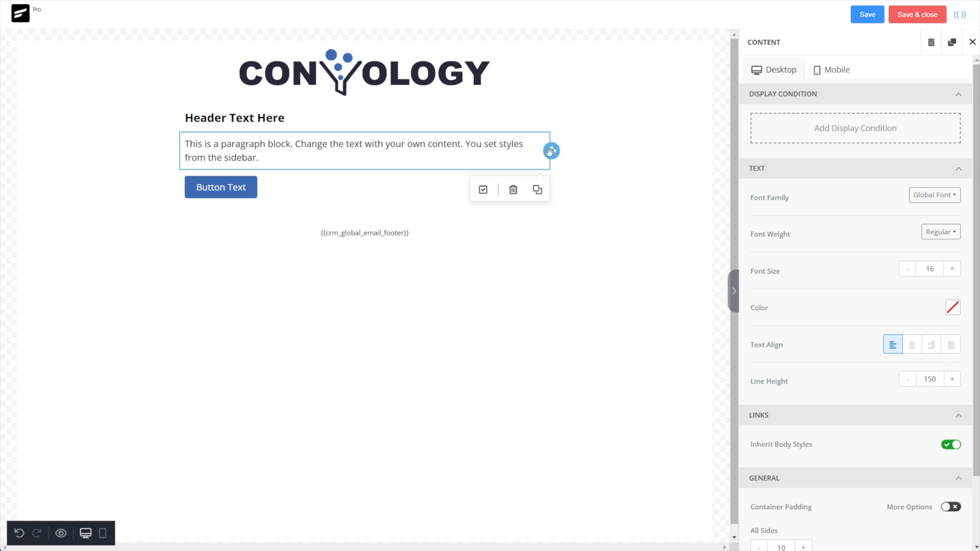
left_click(536, 190)
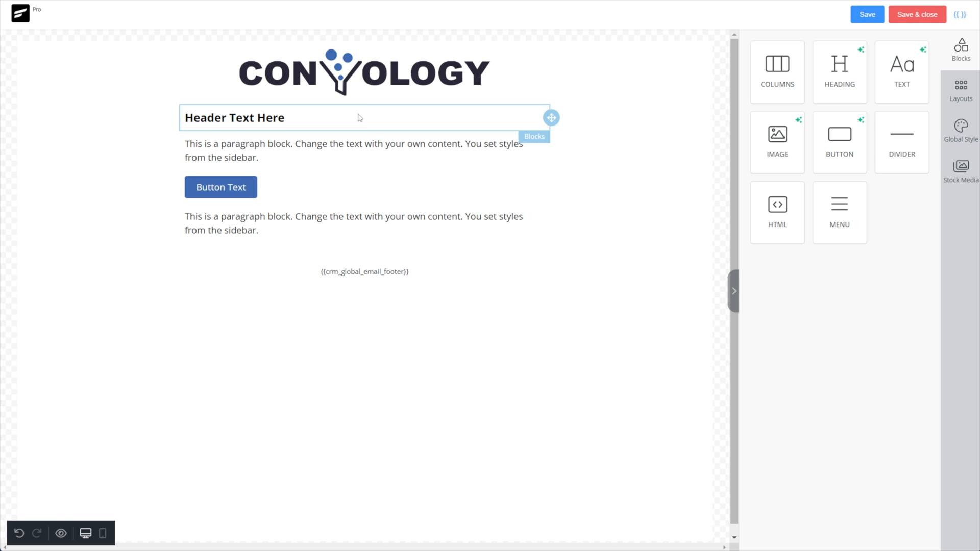
left_click(288, 316)
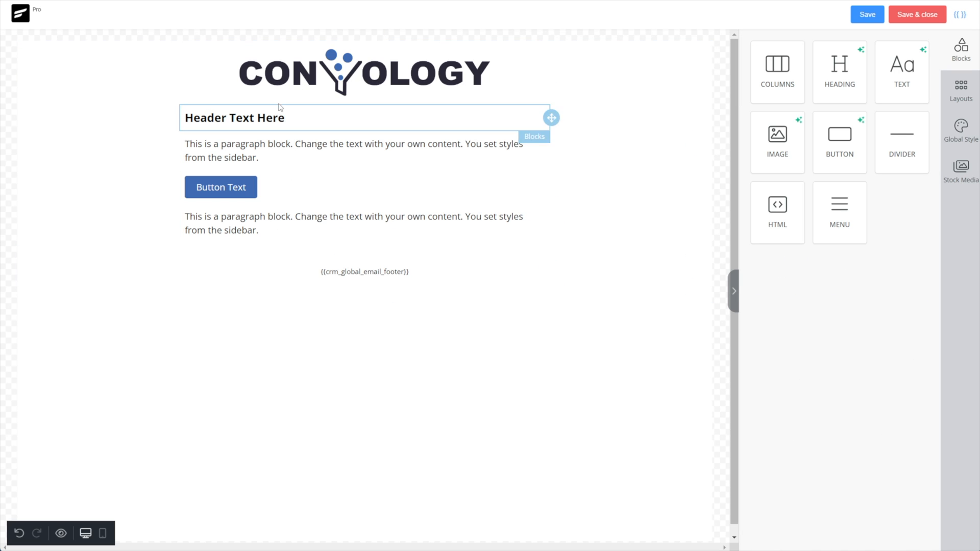
Step: Give the logo image separate per-side container padding and increase its Bottom value
left_click(364, 72)
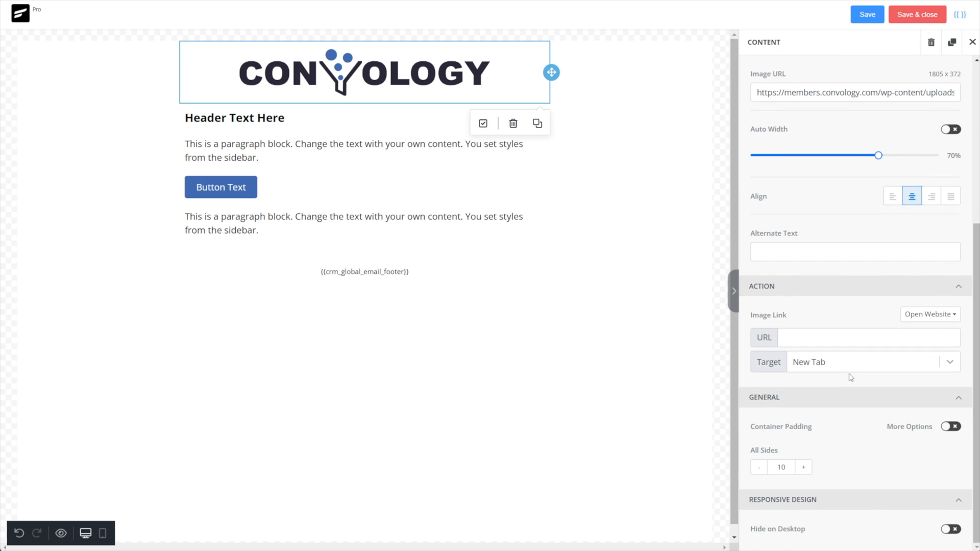
mouse_move(766, 400)
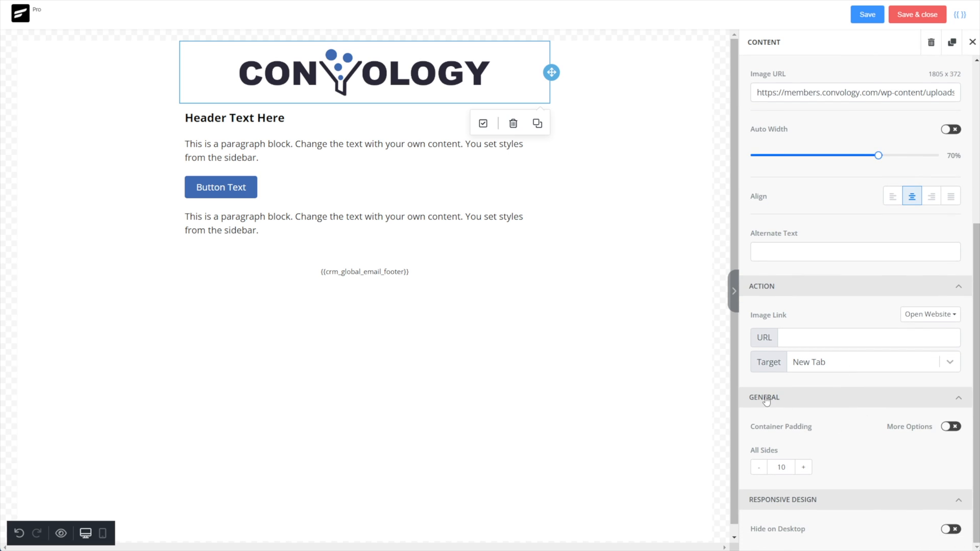
mouse_move(941, 435)
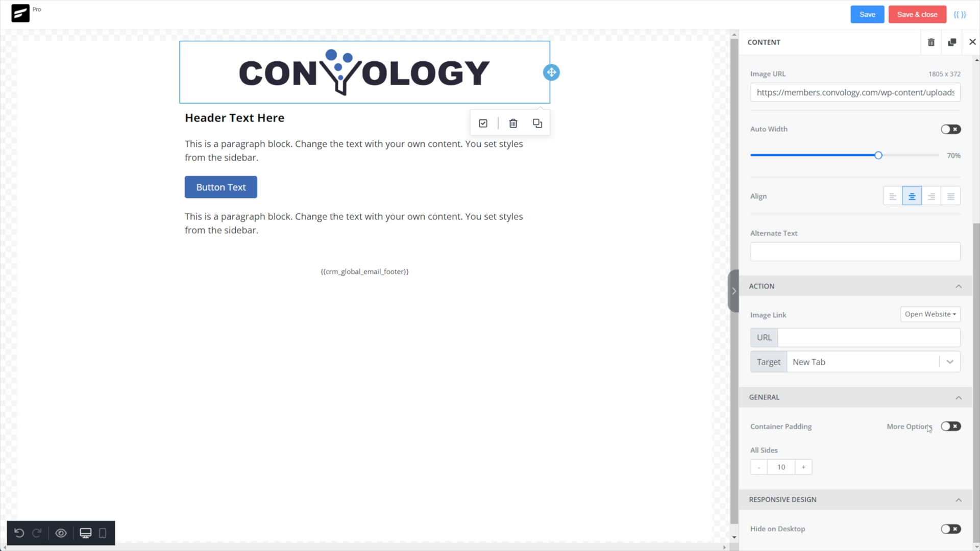
left_click(950, 427)
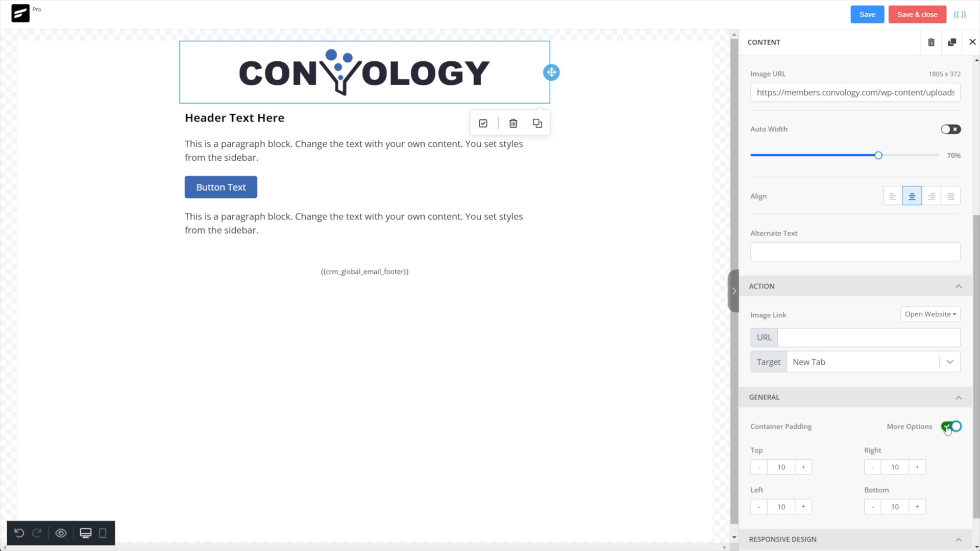
scroll("down", 3)
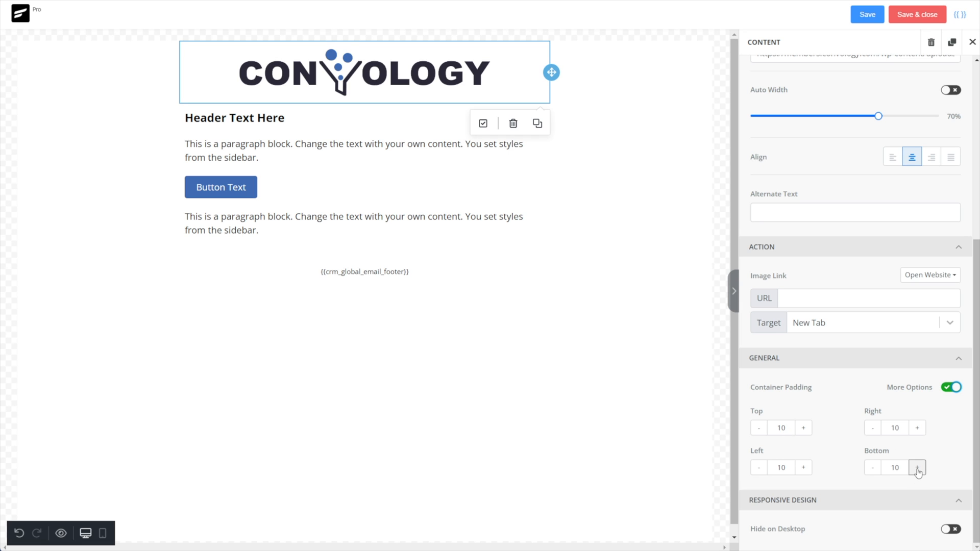
left_click(916, 468)
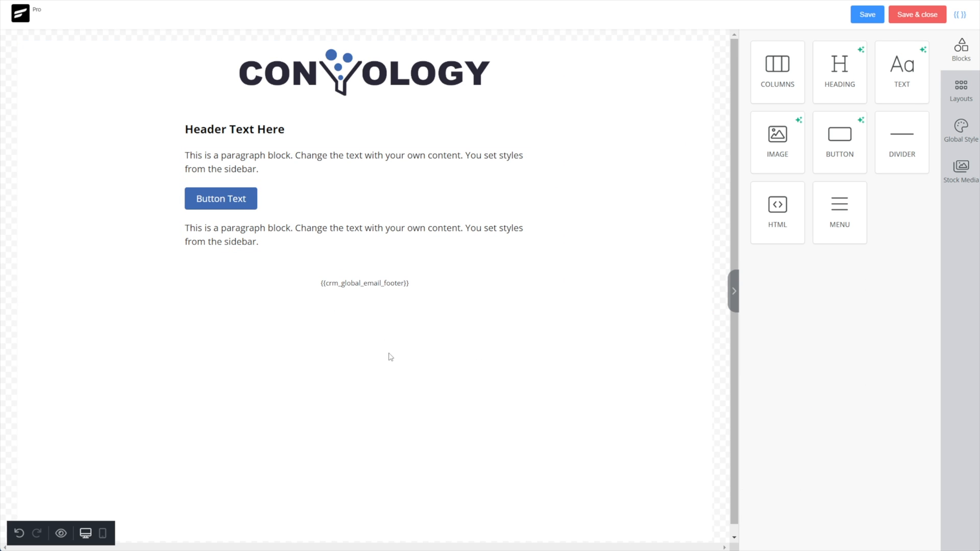
Step: Preview the finished email design at mobile width
left_click(364, 71)
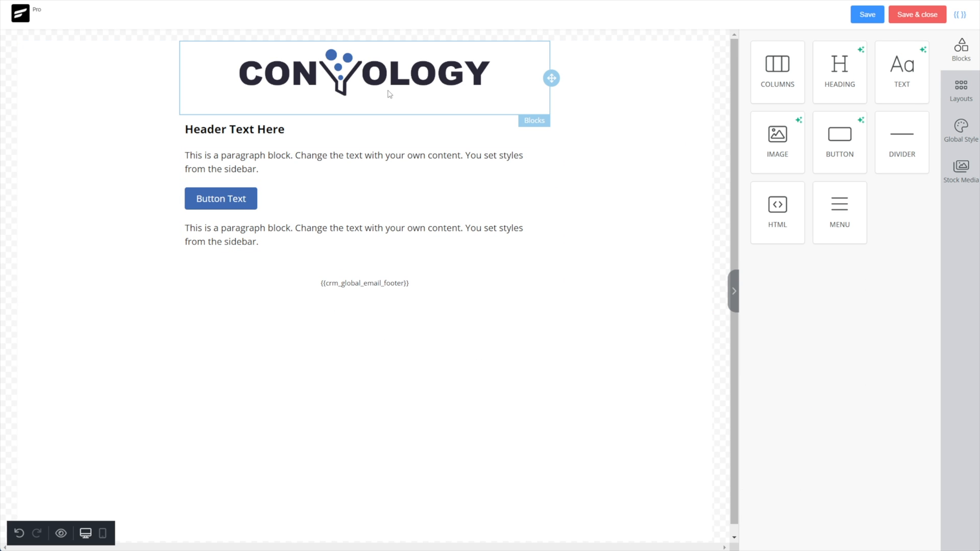
mouse_move(320, 99)
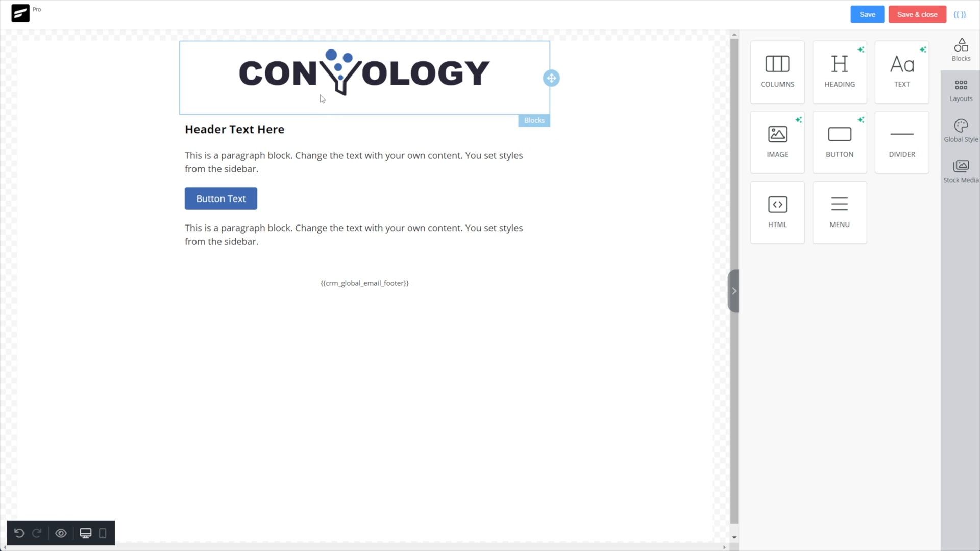
mouse_move(307, 118)
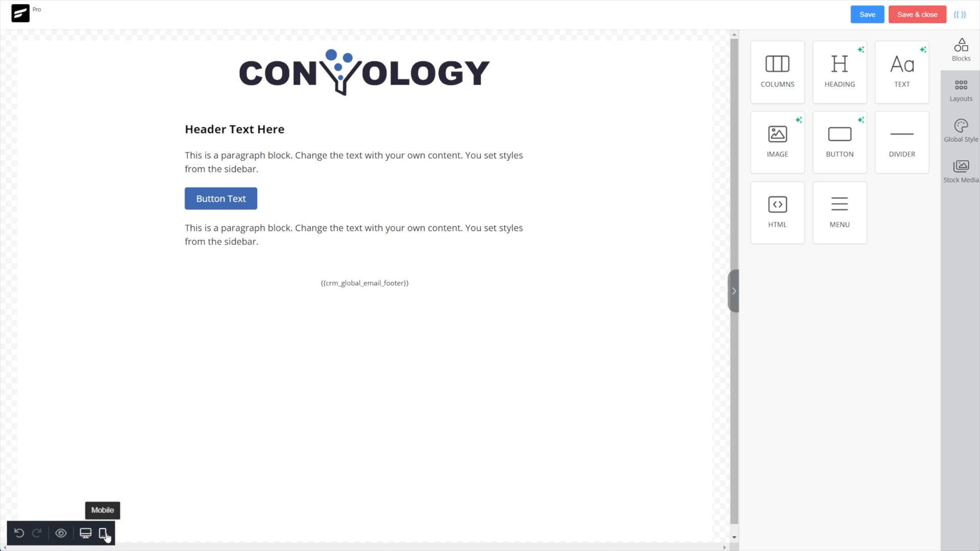
mouse_move(74, 542)
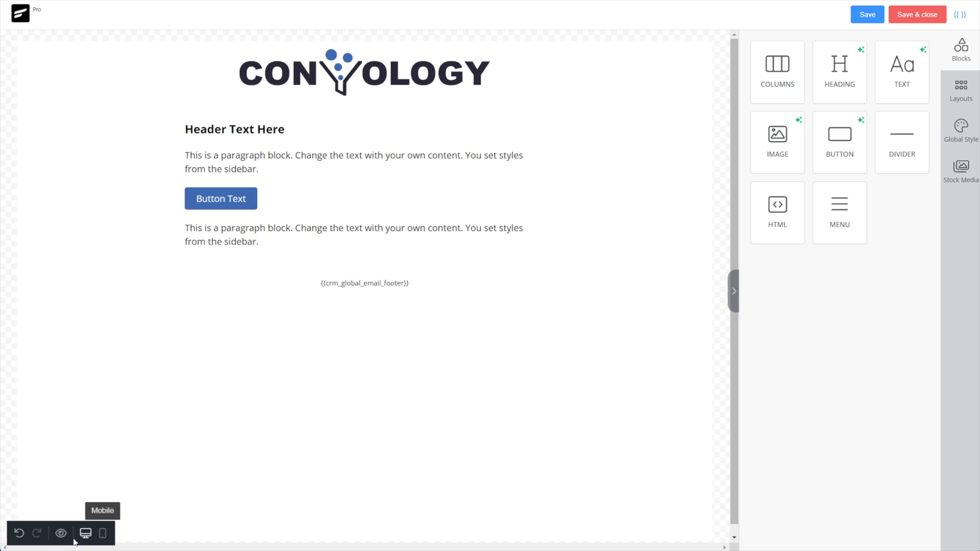
left_click(60, 532)
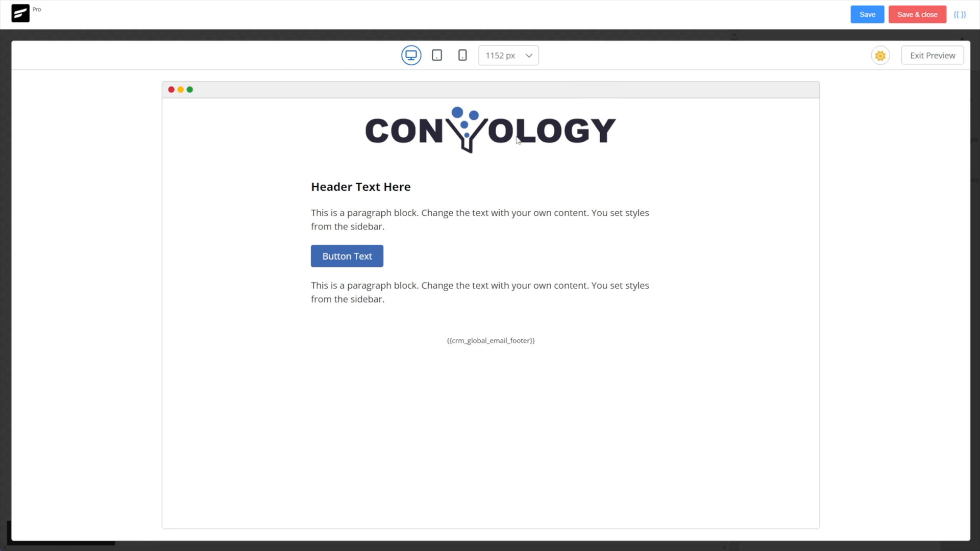
left_click(461, 55)
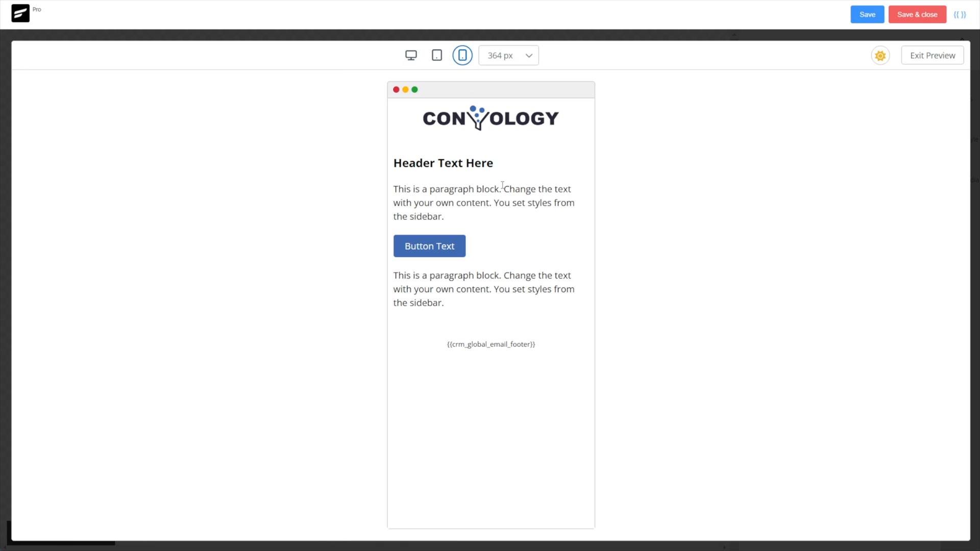
mouse_move(565, 123)
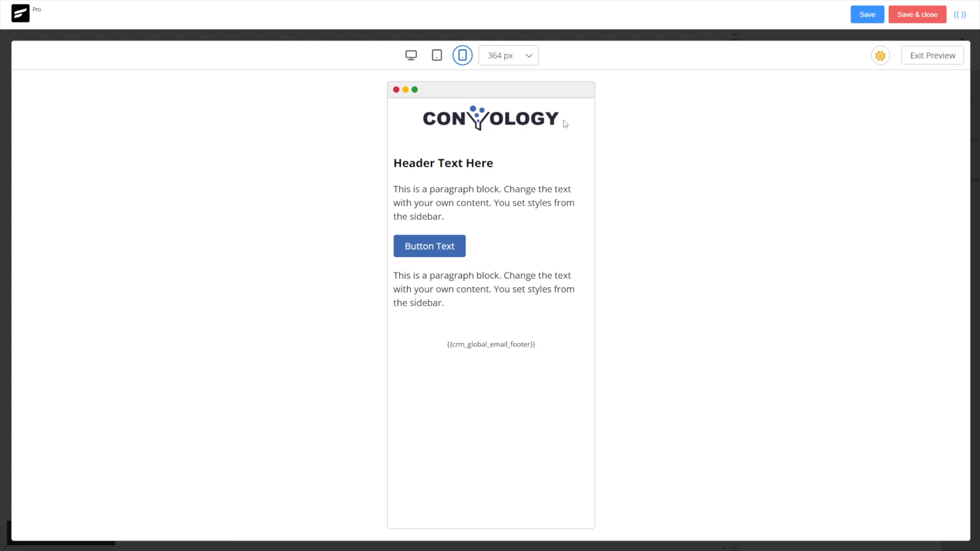
mouse_move(416, 161)
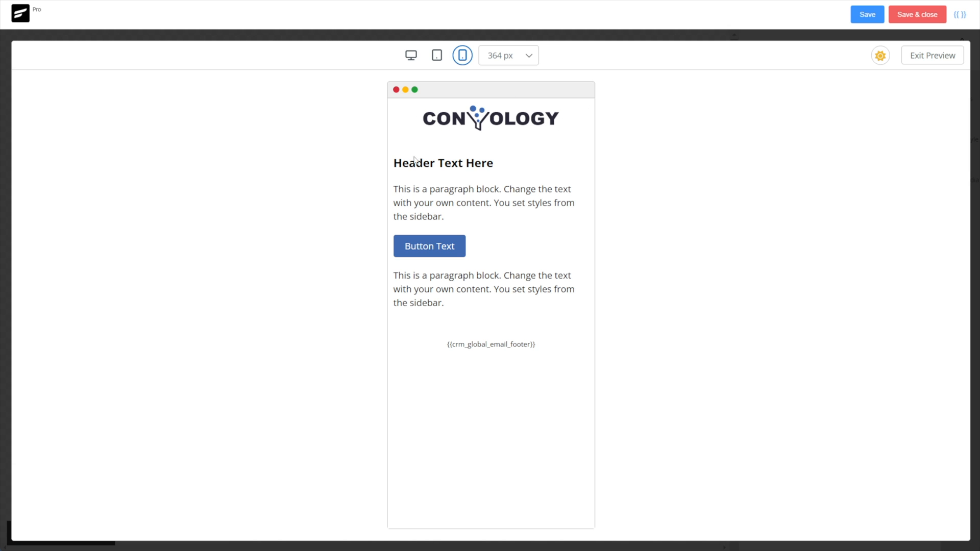
mouse_move(494, 235)
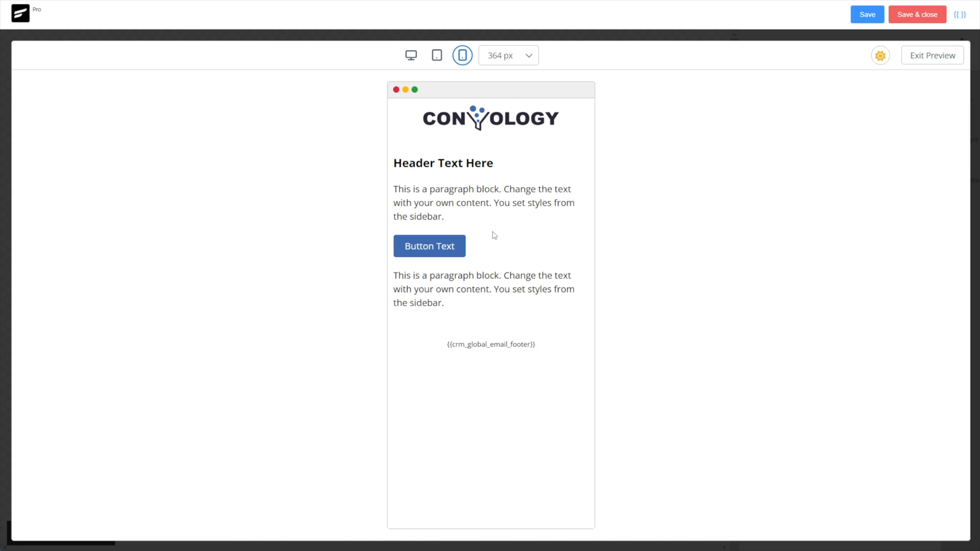
mouse_move(504, 122)
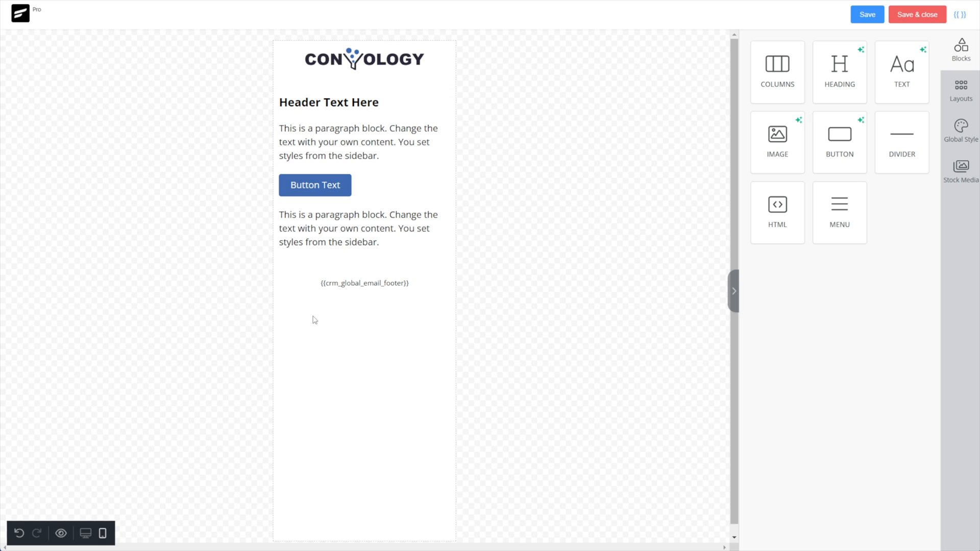
mouse_move(251, 310)
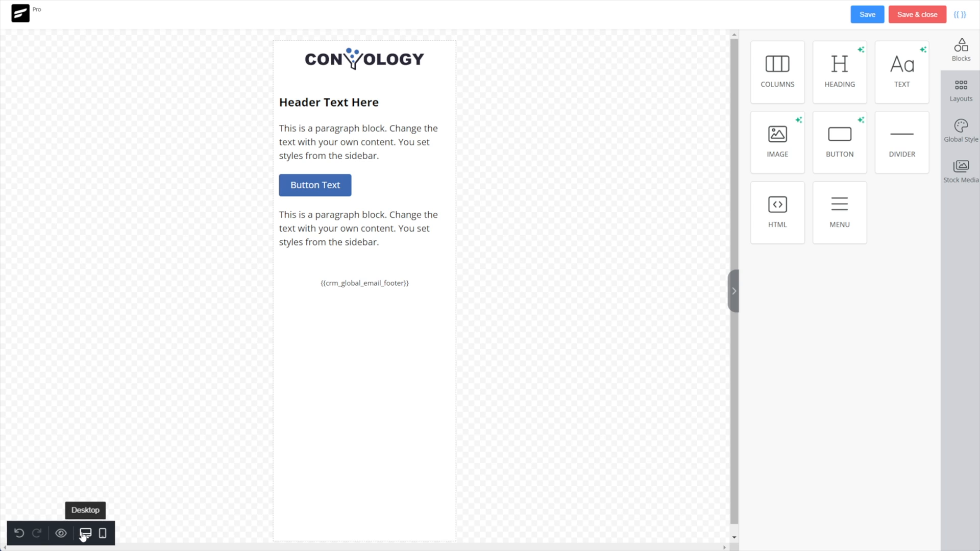
Step: Return to desktop width and save the email body as a template named DEMO TEMPLATE
left_click(104, 533)
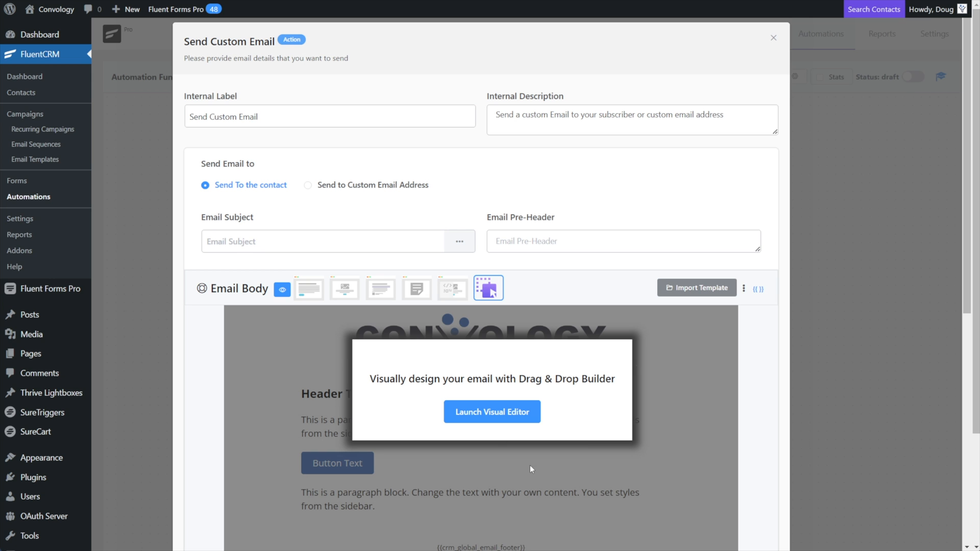
mouse_move(653, 291)
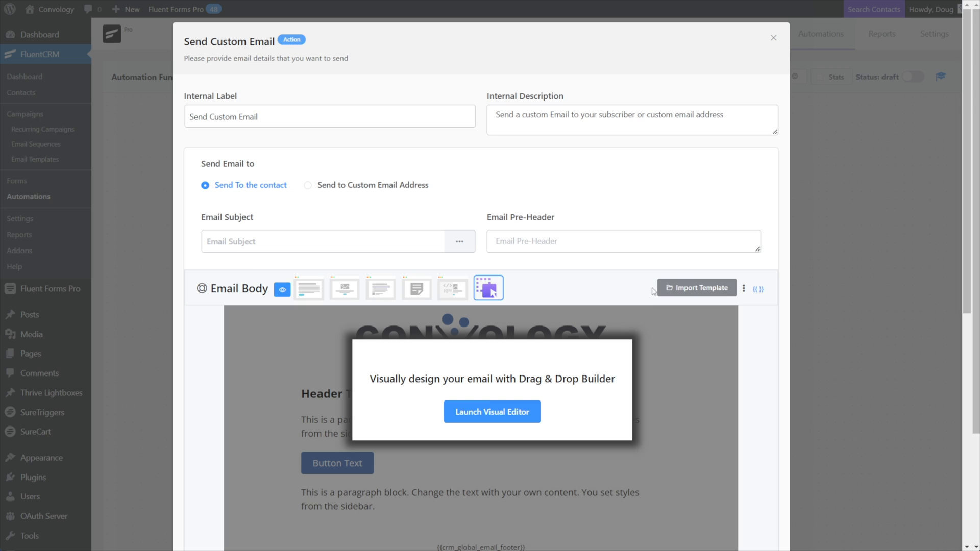
mouse_move(745, 292)
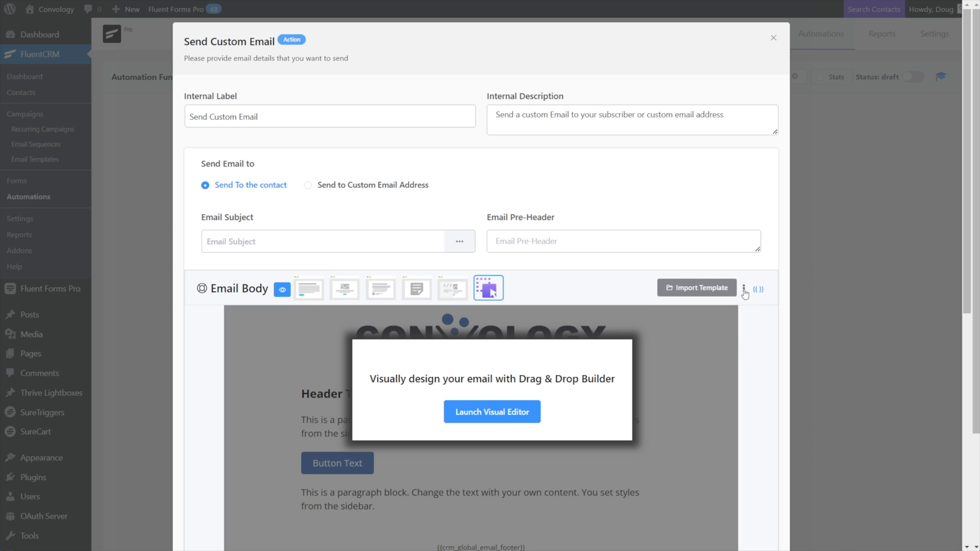
left_click(744, 288)
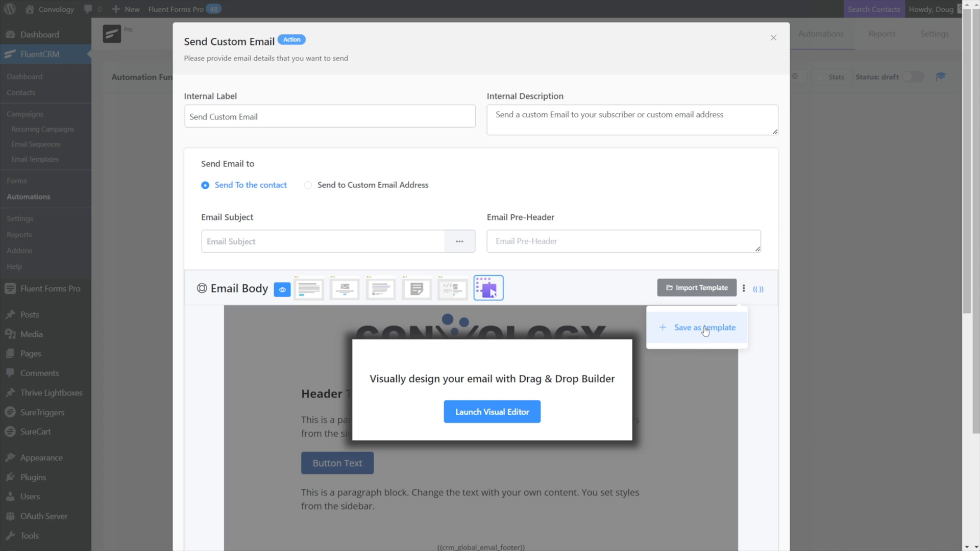
left_click(703, 327)
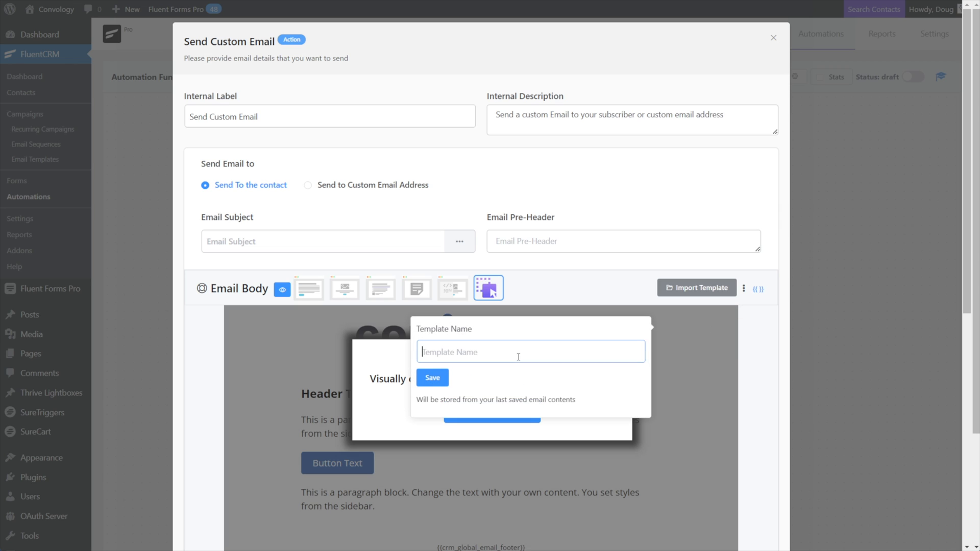
type("DEMO TEMP")
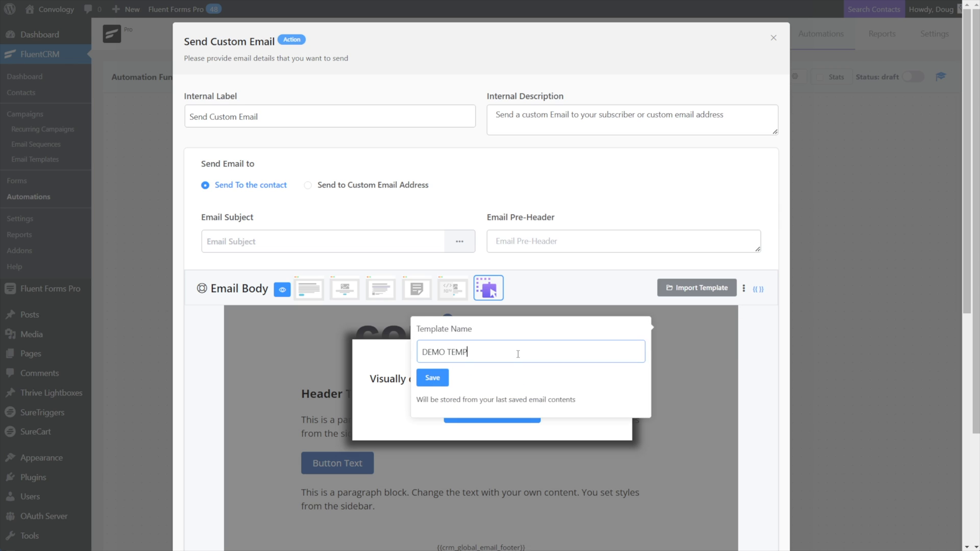
type("LATE")
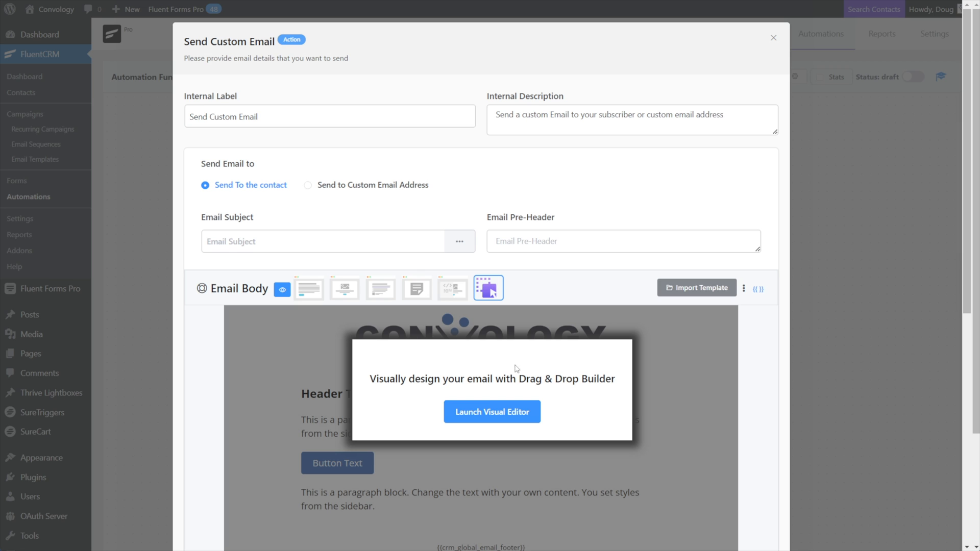
Step: Save the custom email action's settings in the Pro Welcome Series funnel
scroll("down", 3)
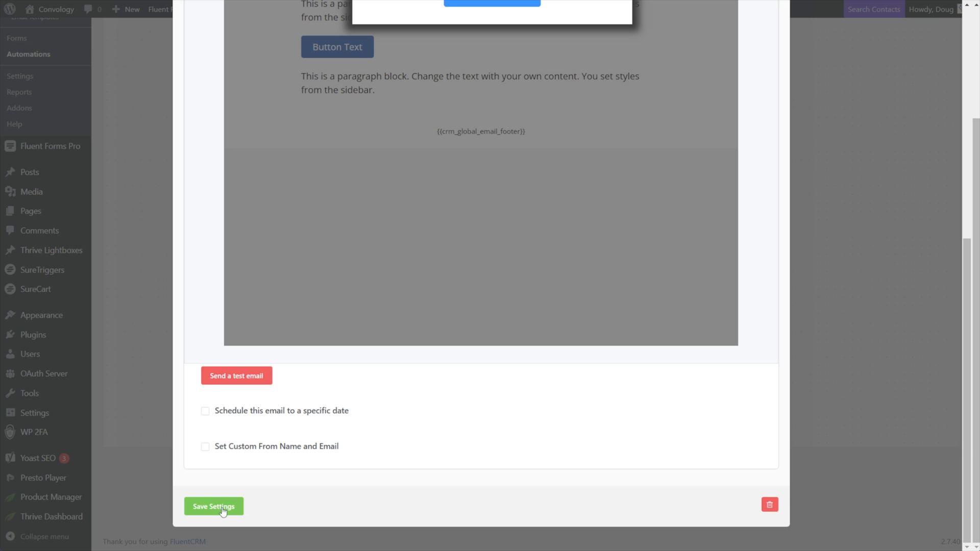
left_click(213, 507)
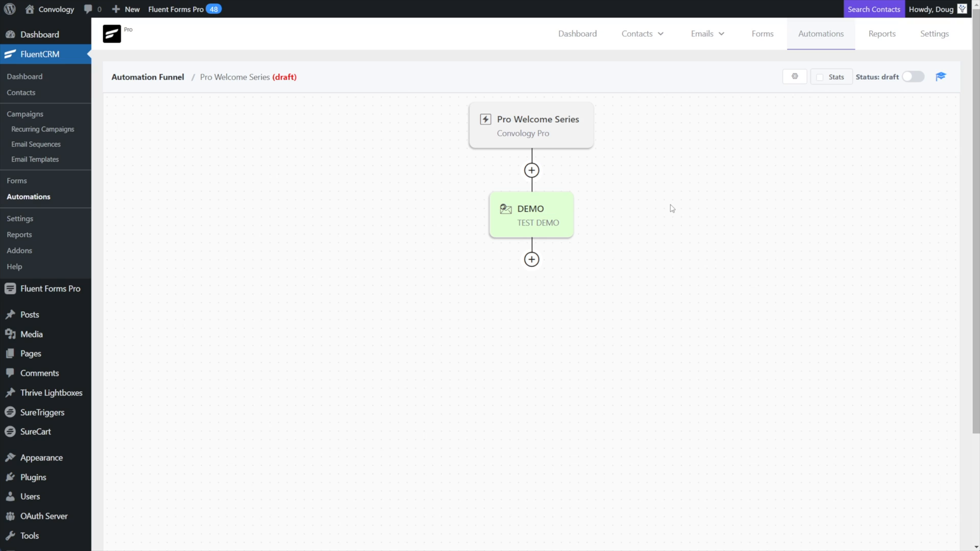
mouse_move(540, 216)
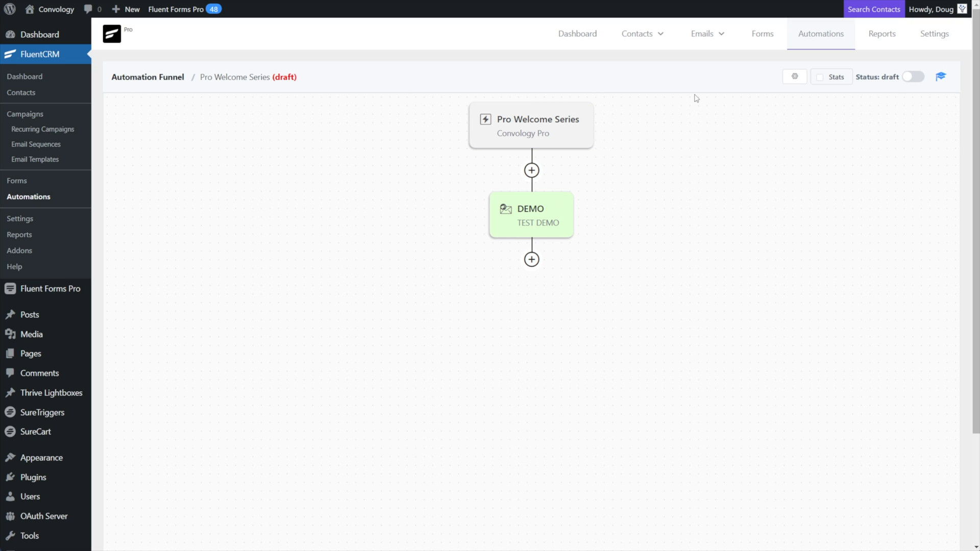
Step: Find DEMO TEMPLATE under Emails > Email Templates and open it for editing
left_click(702, 34)
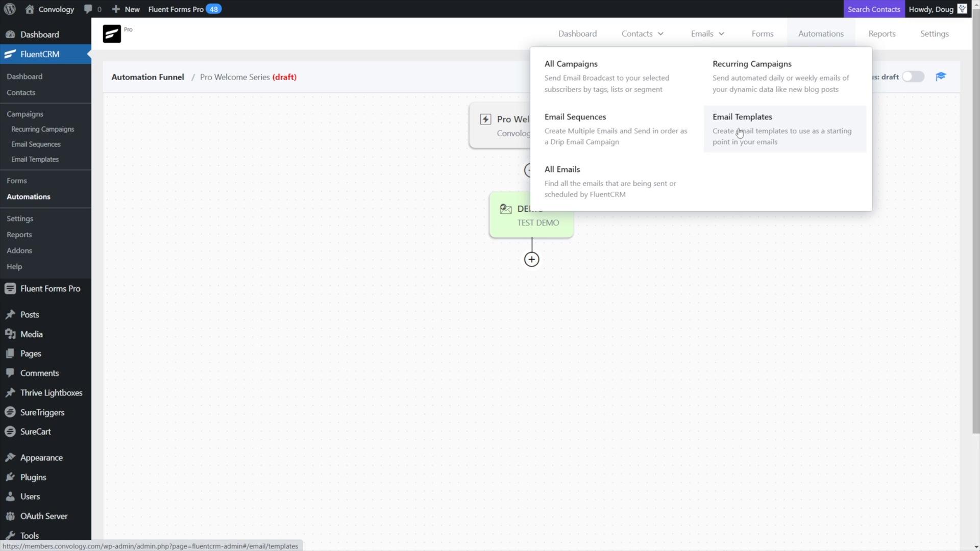
left_click(742, 117)
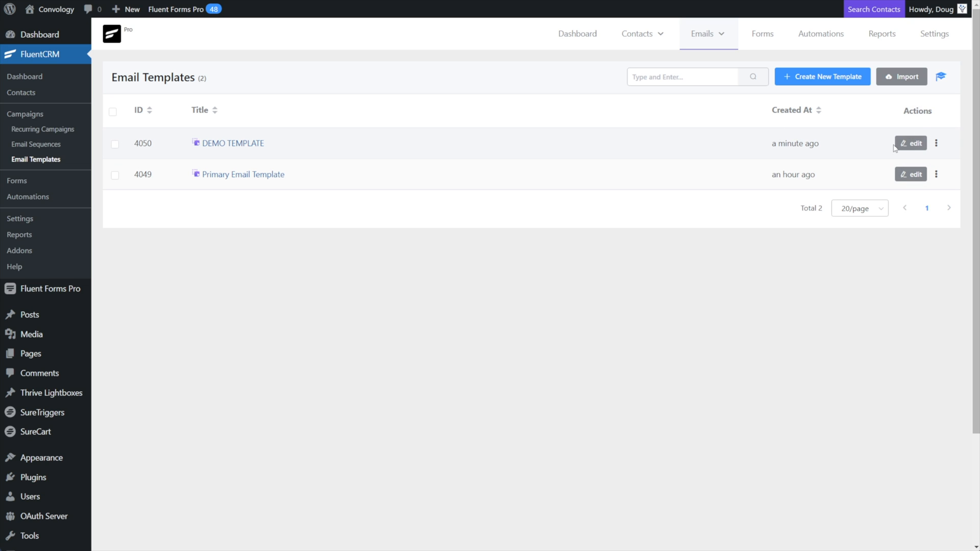
left_click(937, 143)
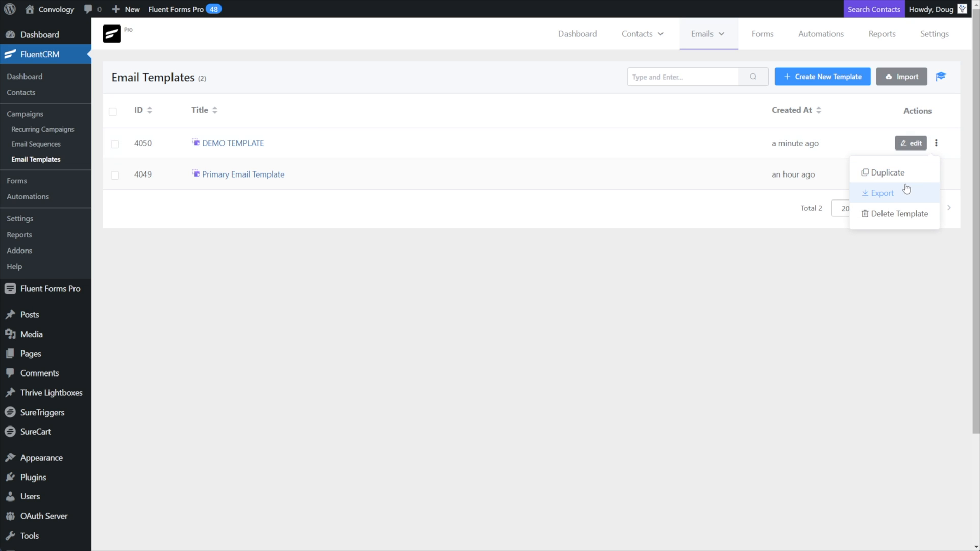
mouse_move(884, 176)
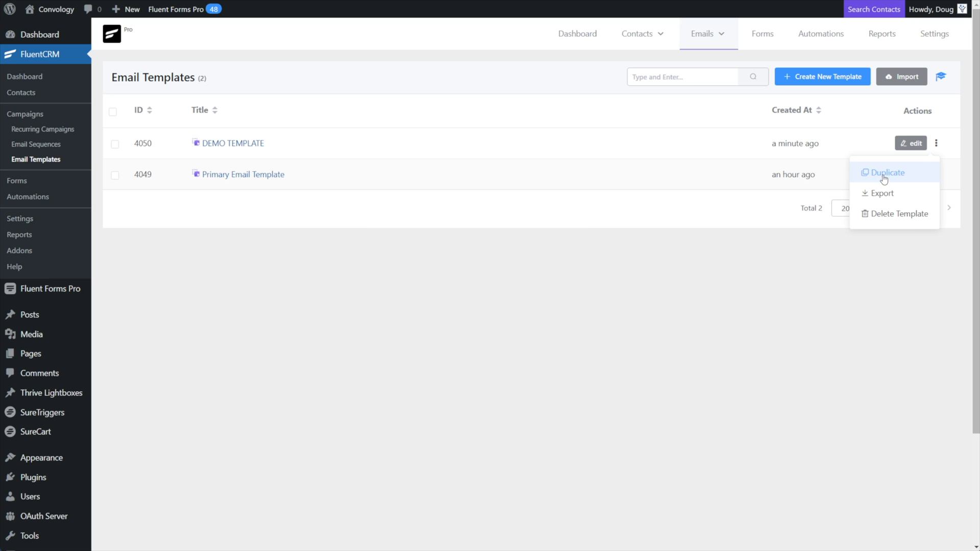
mouse_move(882, 193)
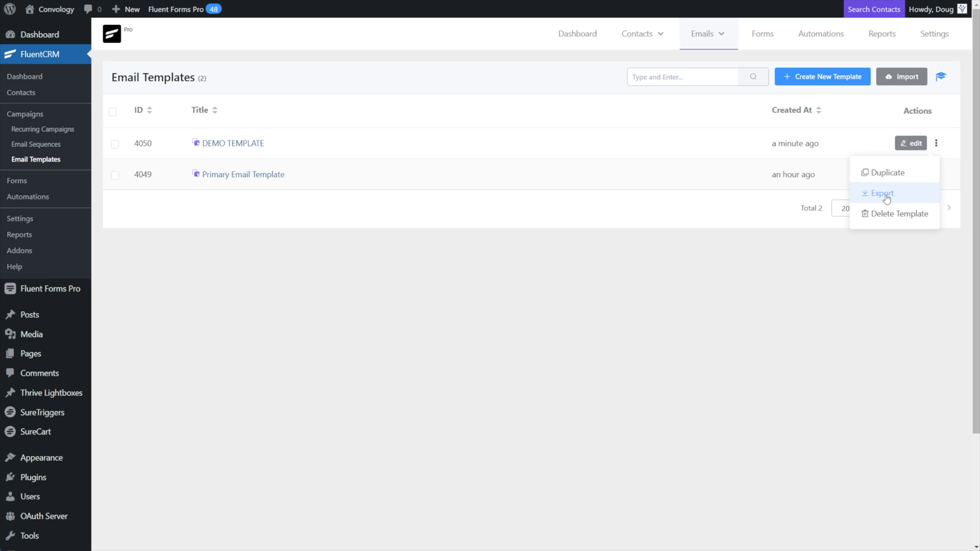
mouse_move(898, 214)
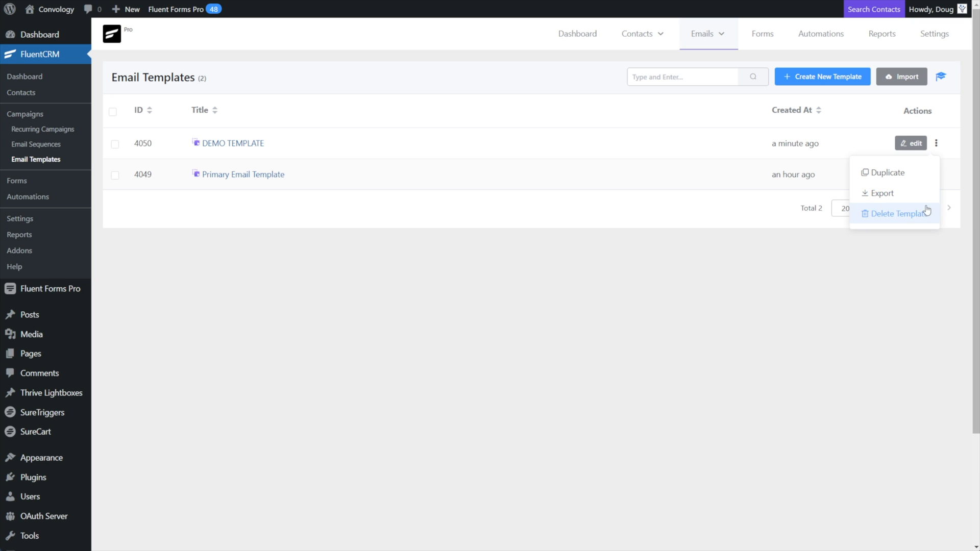
left_click(232, 143)
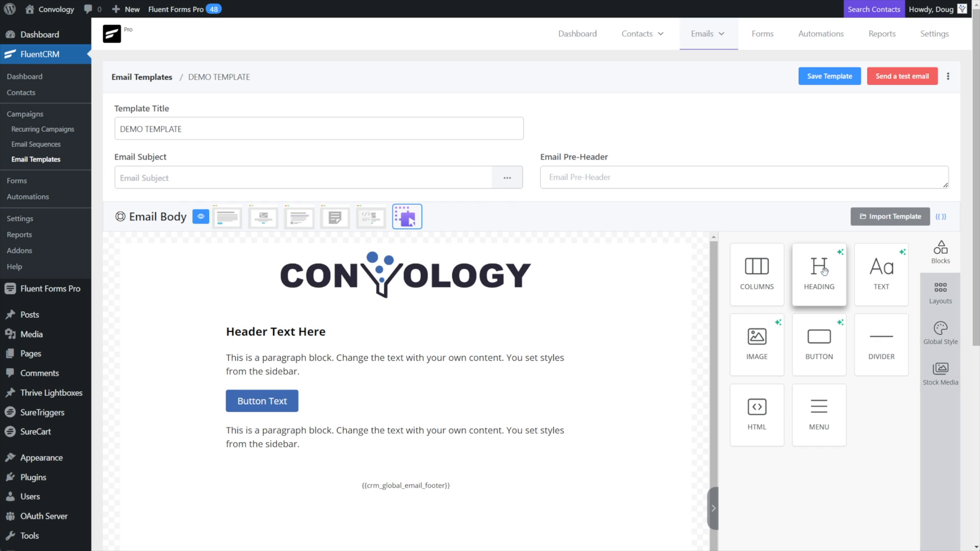
Step: Add a Send Custom Email step to Pro Welcome Series using the drag-and-drop visual builder
scroll("down", 3)
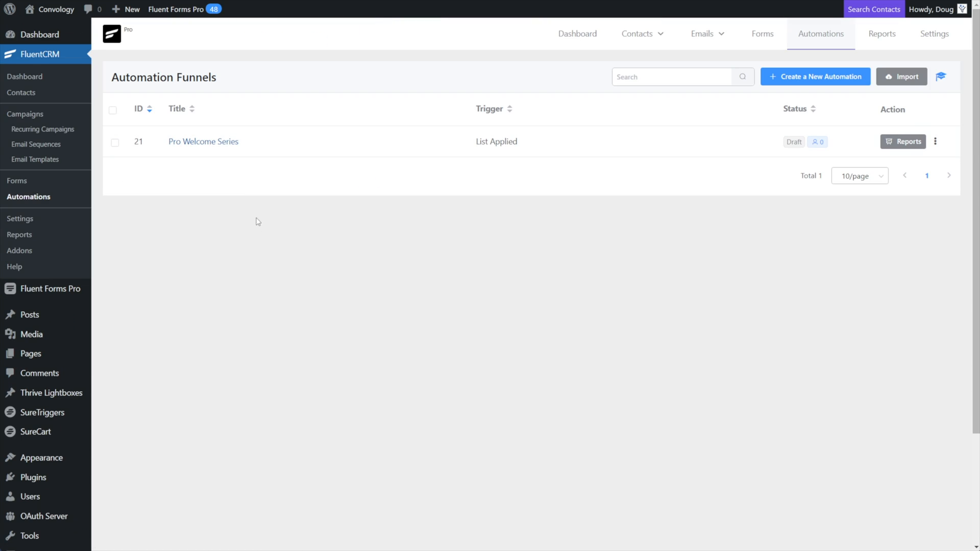
mouse_move(374, 176)
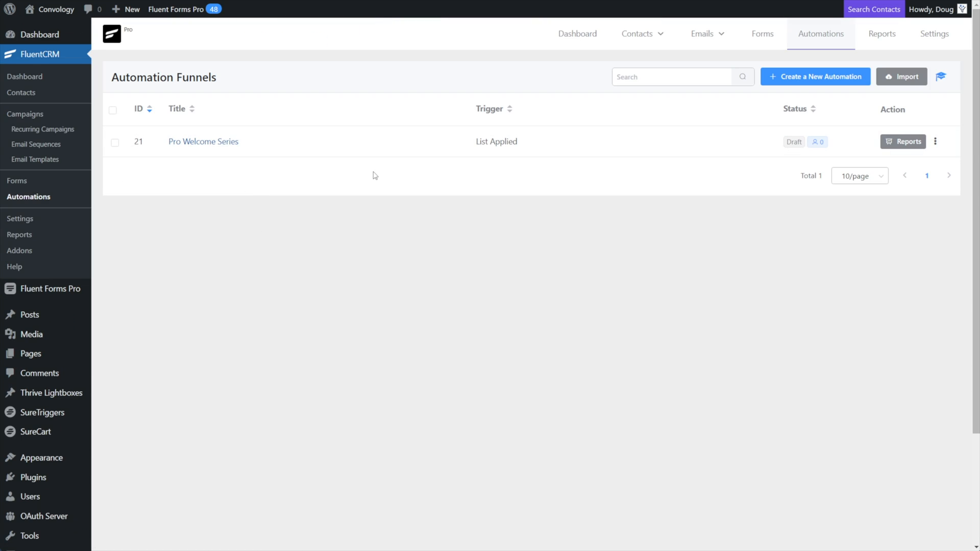
left_click(202, 141)
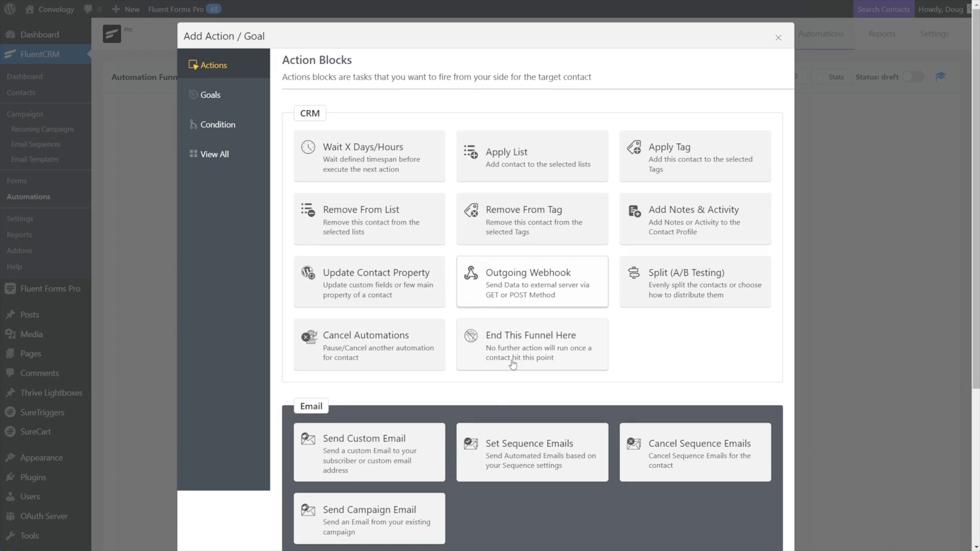
left_click(369, 452)
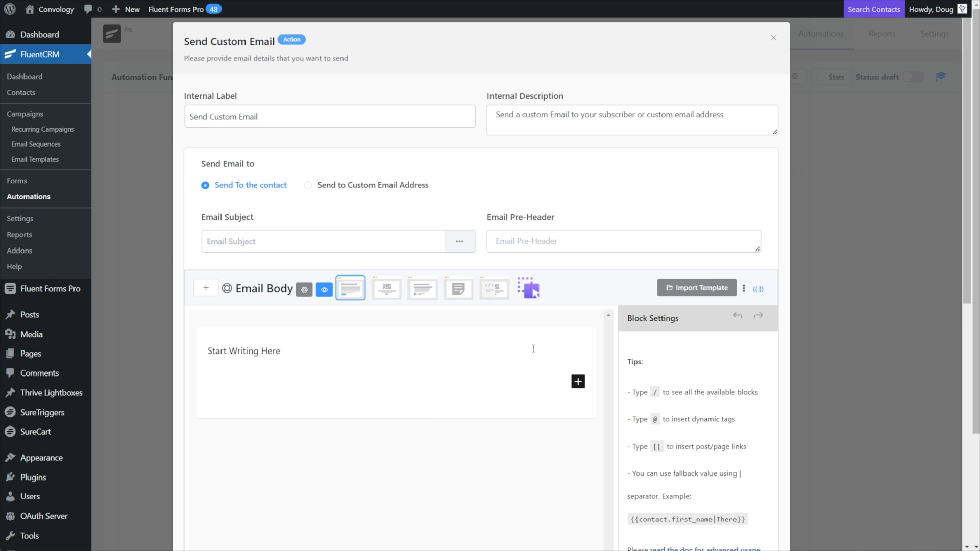
scroll("down", 3)
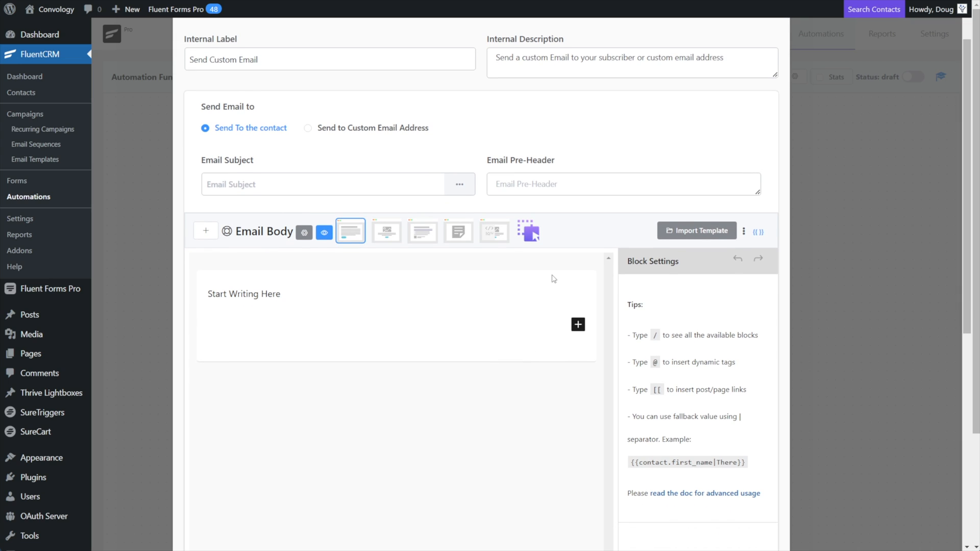
left_click(528, 231)
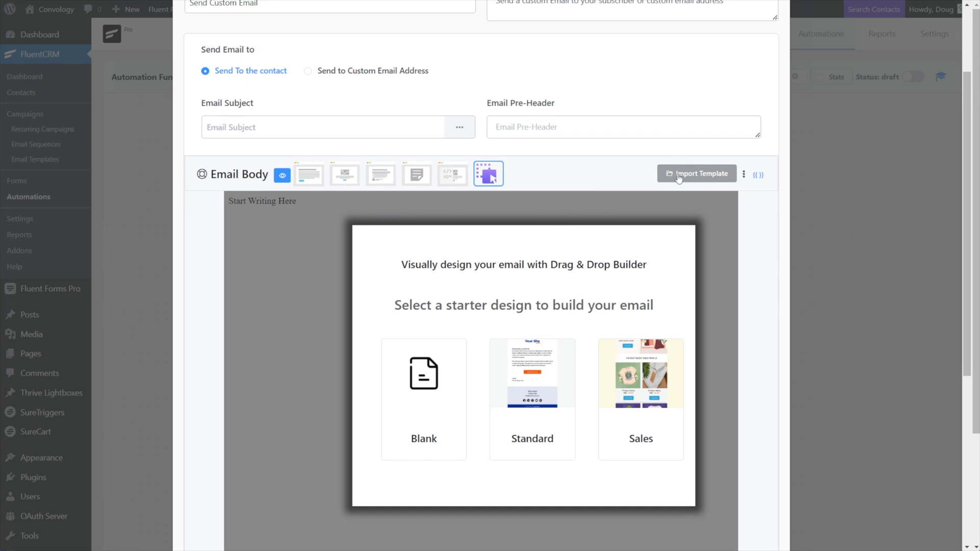
Step: Import DEMO TEMPLATE into the email body and launch it in the visual editor
left_click(696, 173)
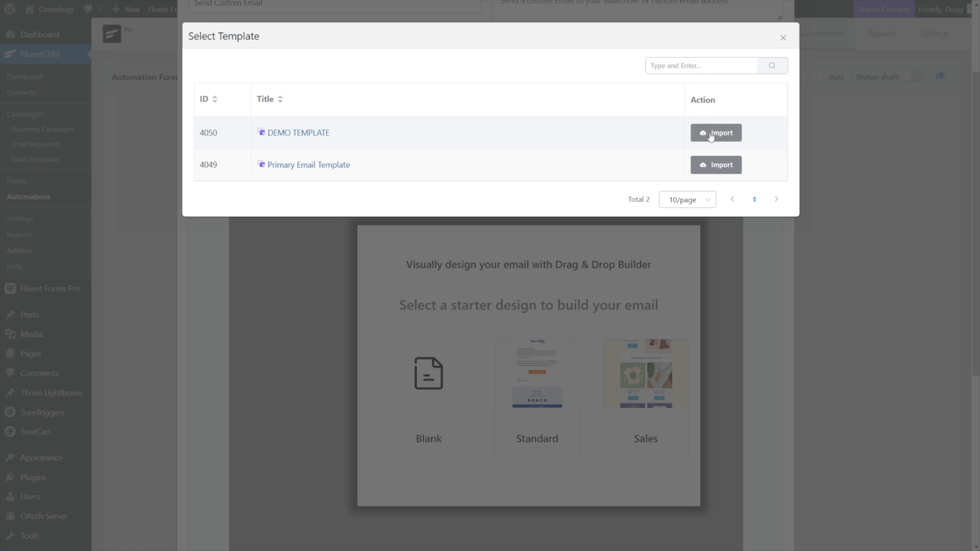
left_click(714, 133)
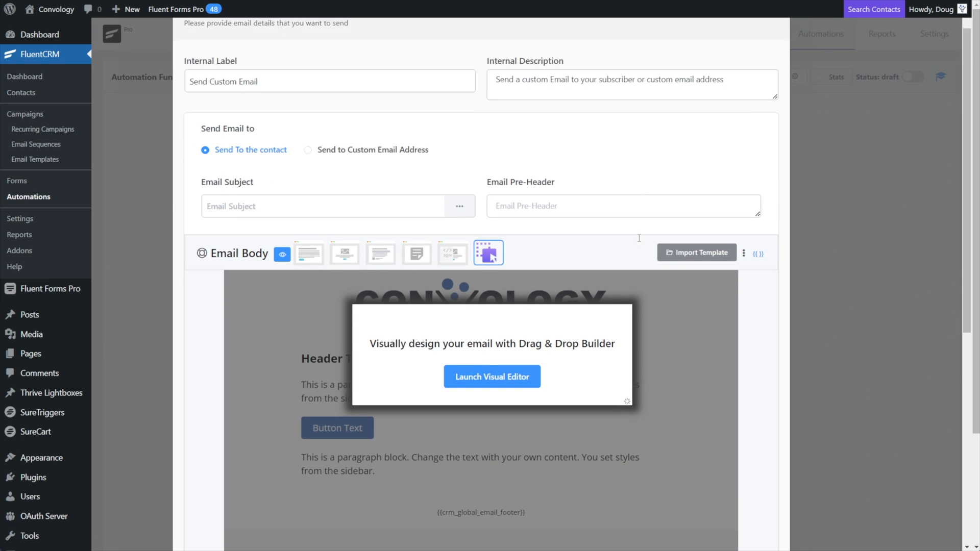
scroll("down", 3)
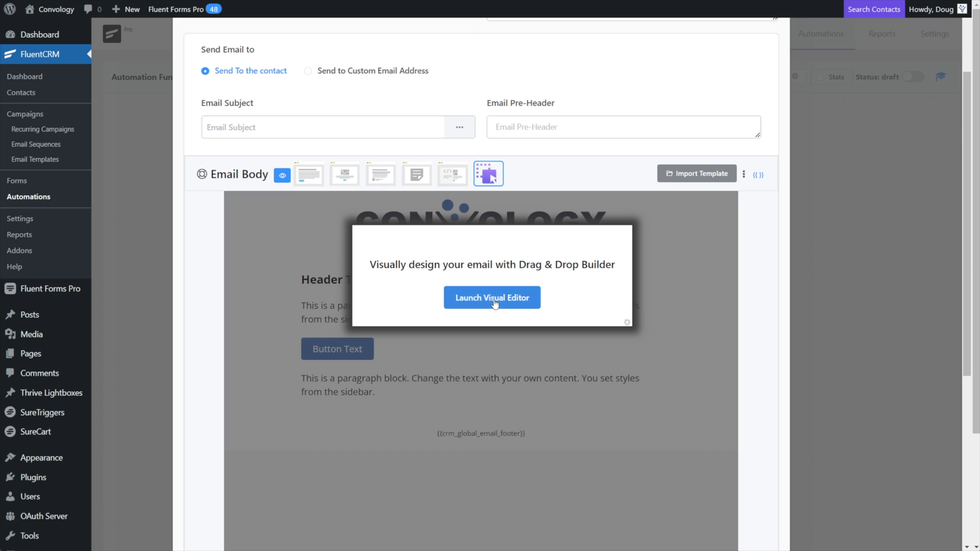
left_click(492, 297)
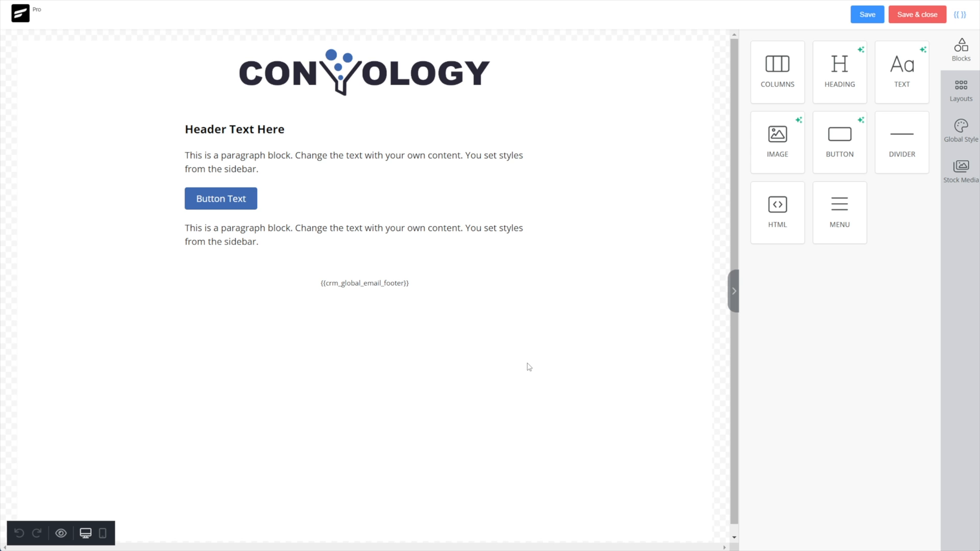